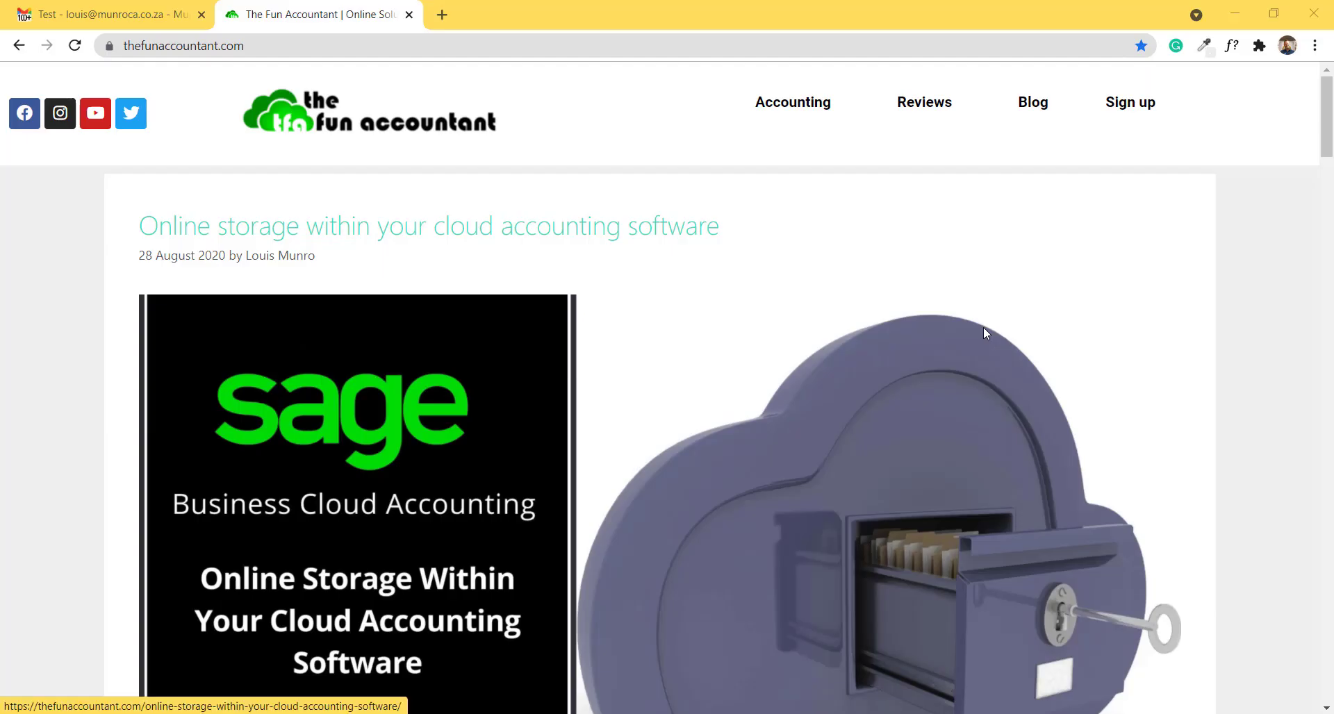
{"action": "mouse_move", "coordinate": [1000, 314]}
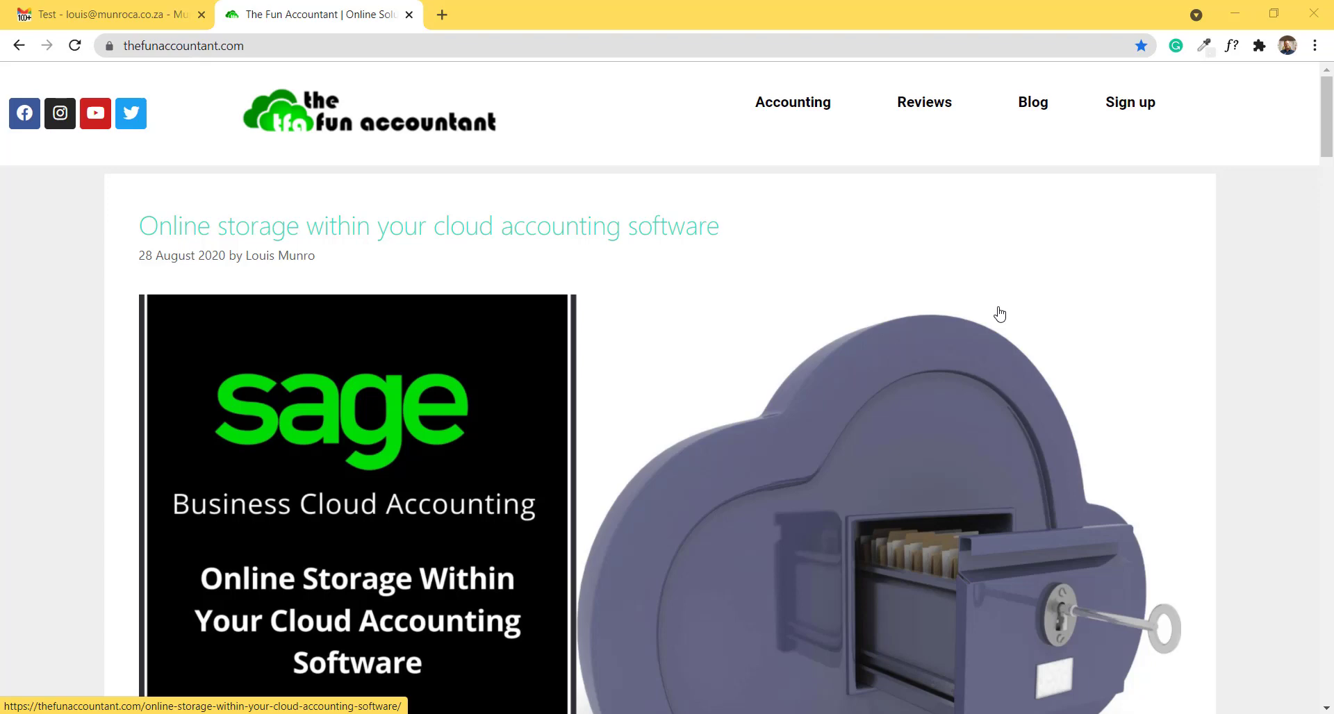
Read through the 'Sage Business Cloud Accounting Time Tracking' blog post down to the author bio and comments.
{"action": "scroll", "scroll_direction": "down", "scroll_amount": 3}
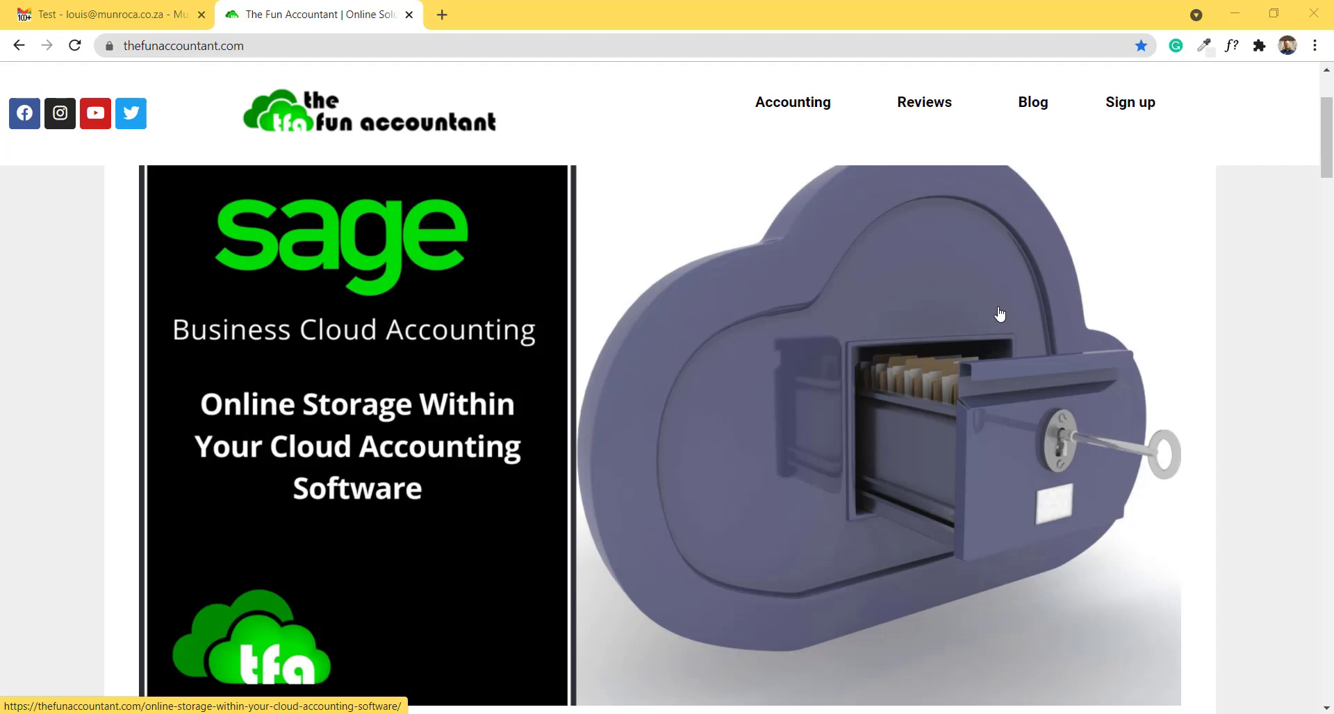
{"action": "scroll", "scroll_direction": "down", "scroll_amount": 3}
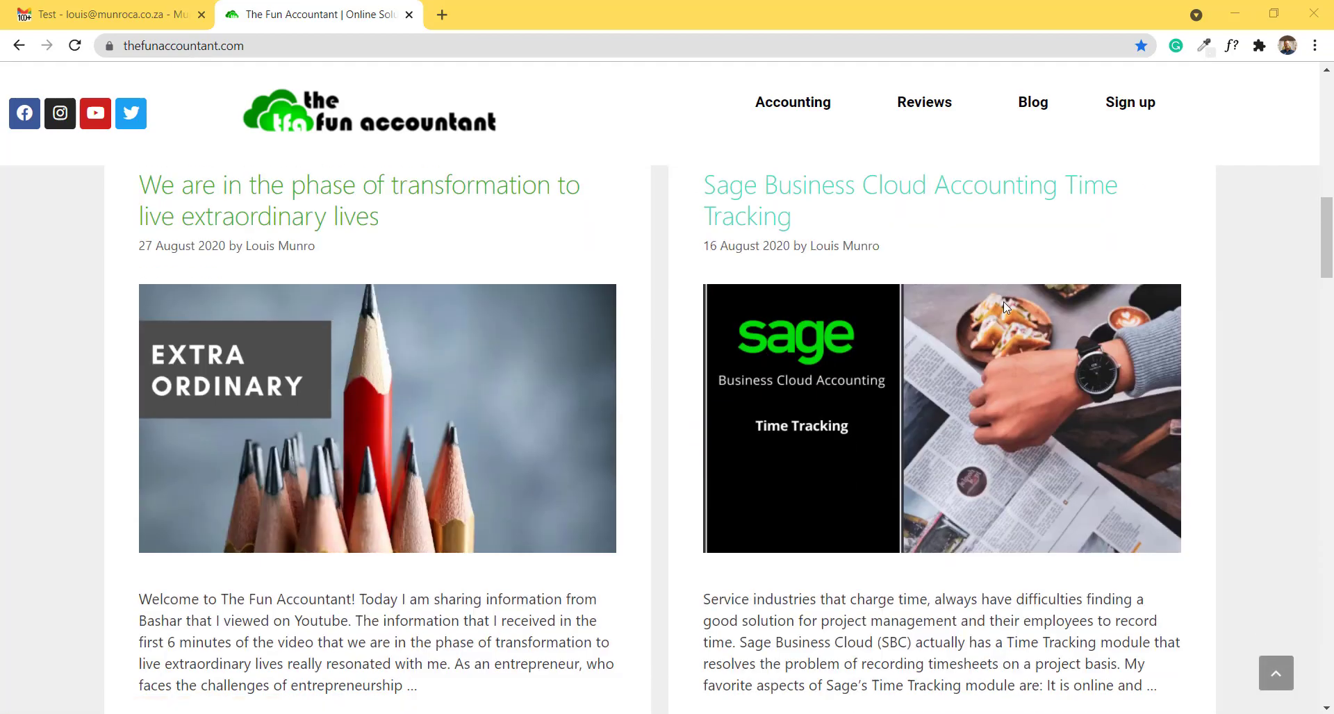
{"action": "left_click", "coordinate": [908, 200]}
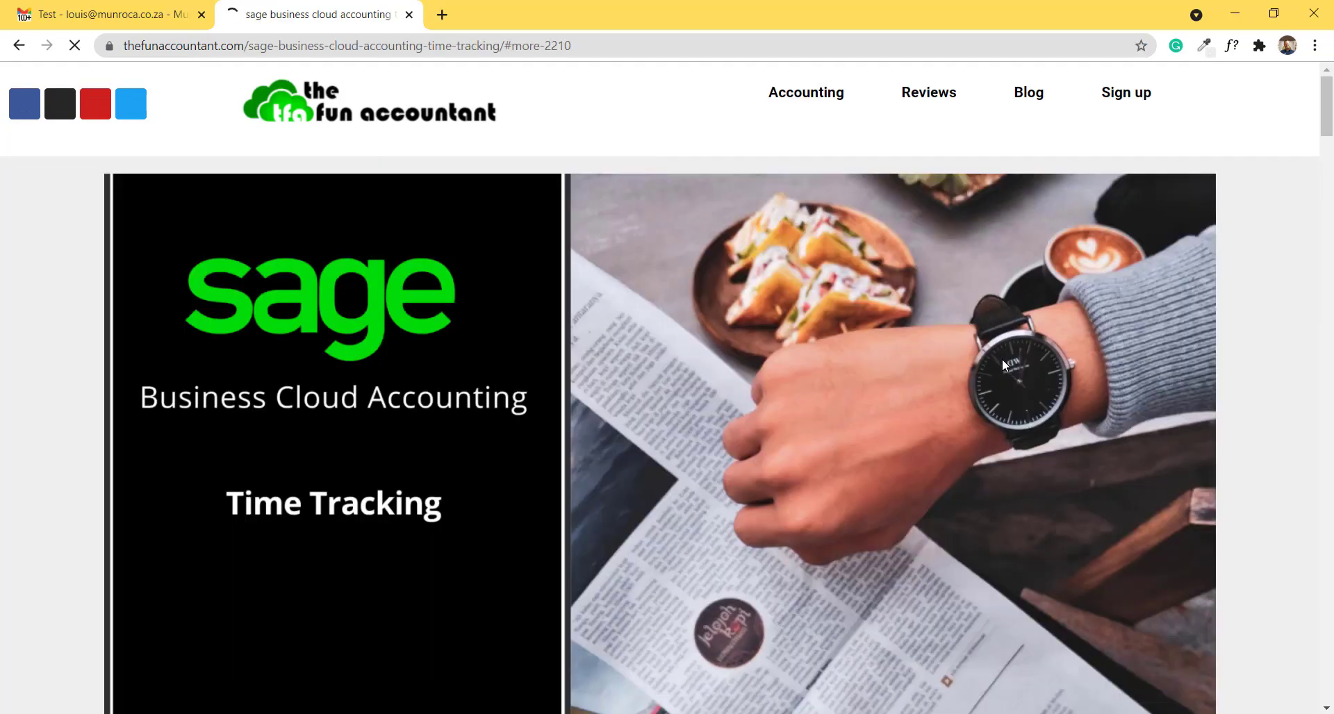
{"action": "scroll", "scroll_direction": "down", "scroll_amount": 3}
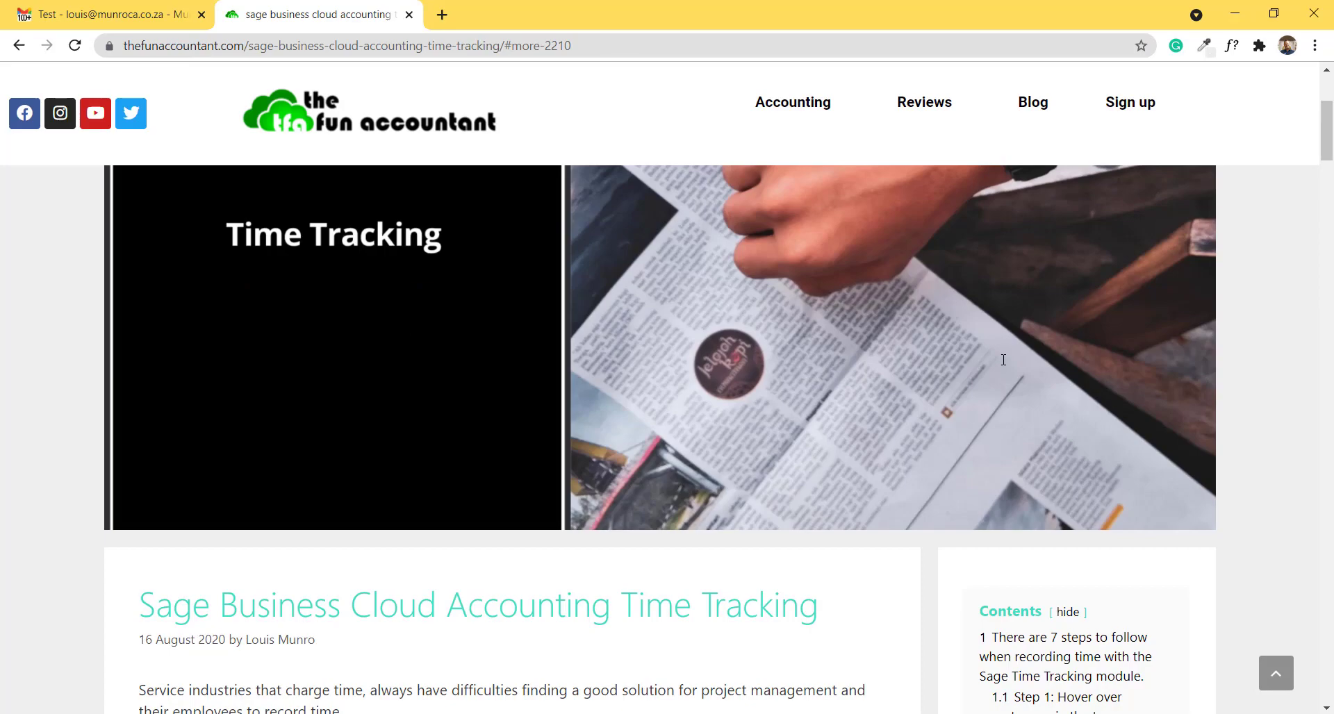
{"action": "scroll", "scroll_direction": "down", "scroll_amount": 3}
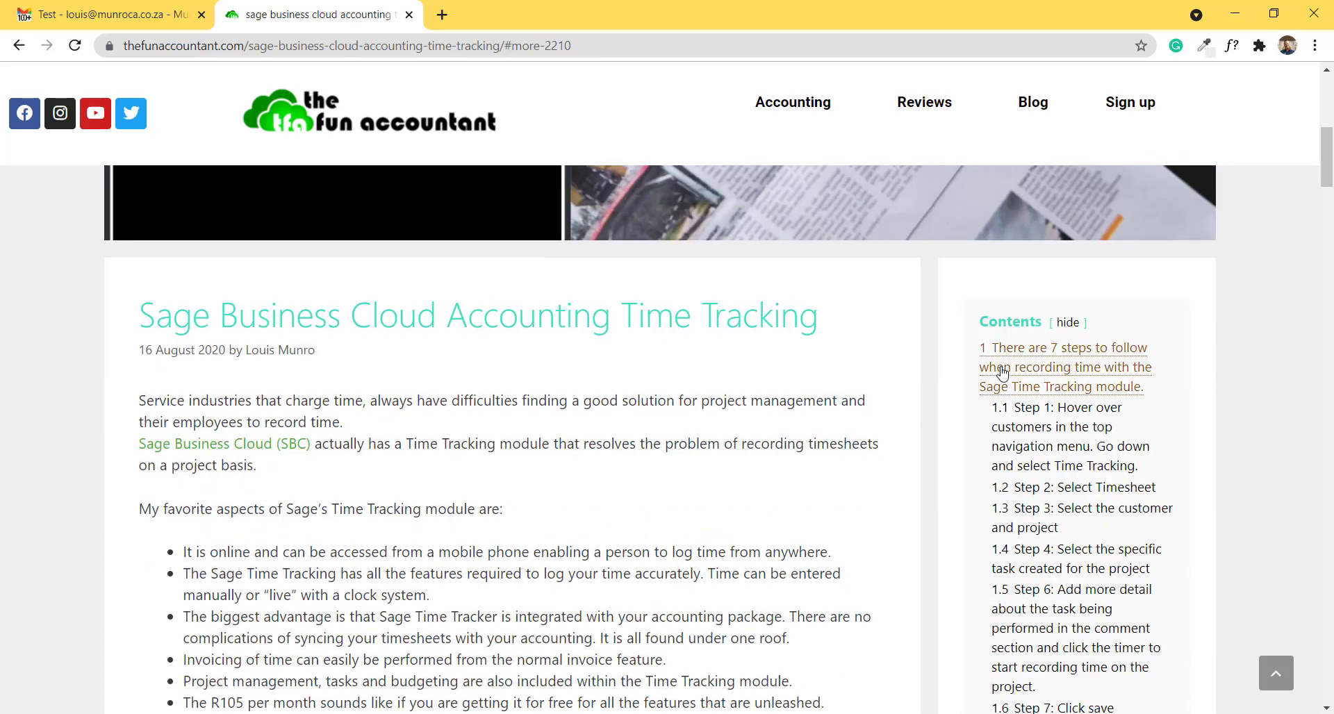
{"action": "scroll", "scroll_direction": "down", "scroll_amount": 3}
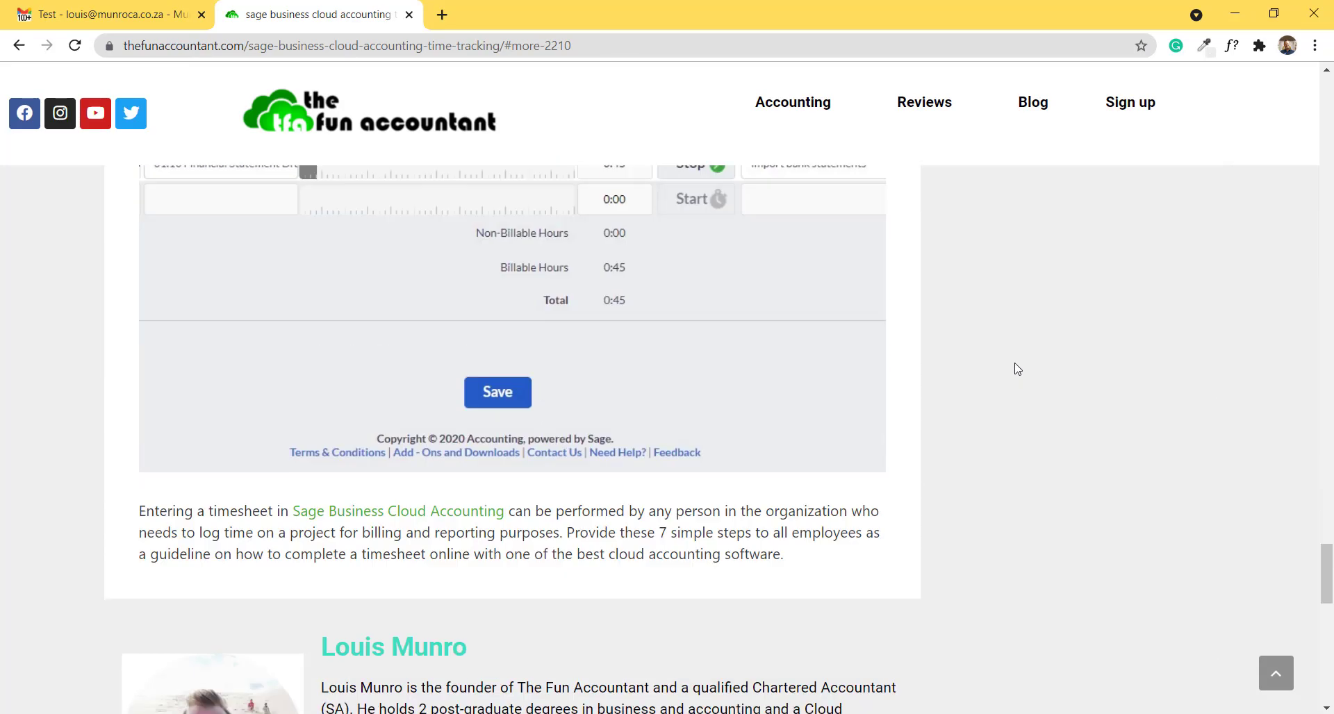
{"action": "scroll", "scroll_direction": "down", "scroll_amount": 3}
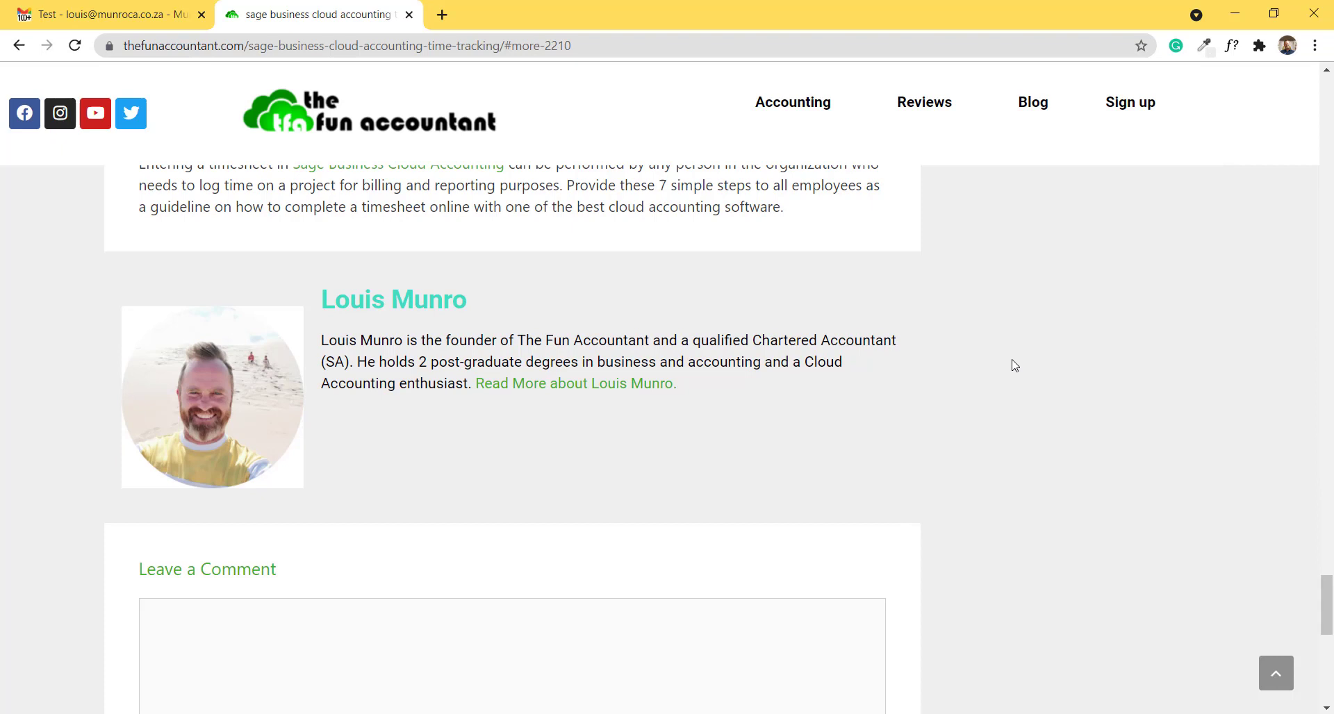
{"action": "mouse_move", "coordinate": [1139, 334]}
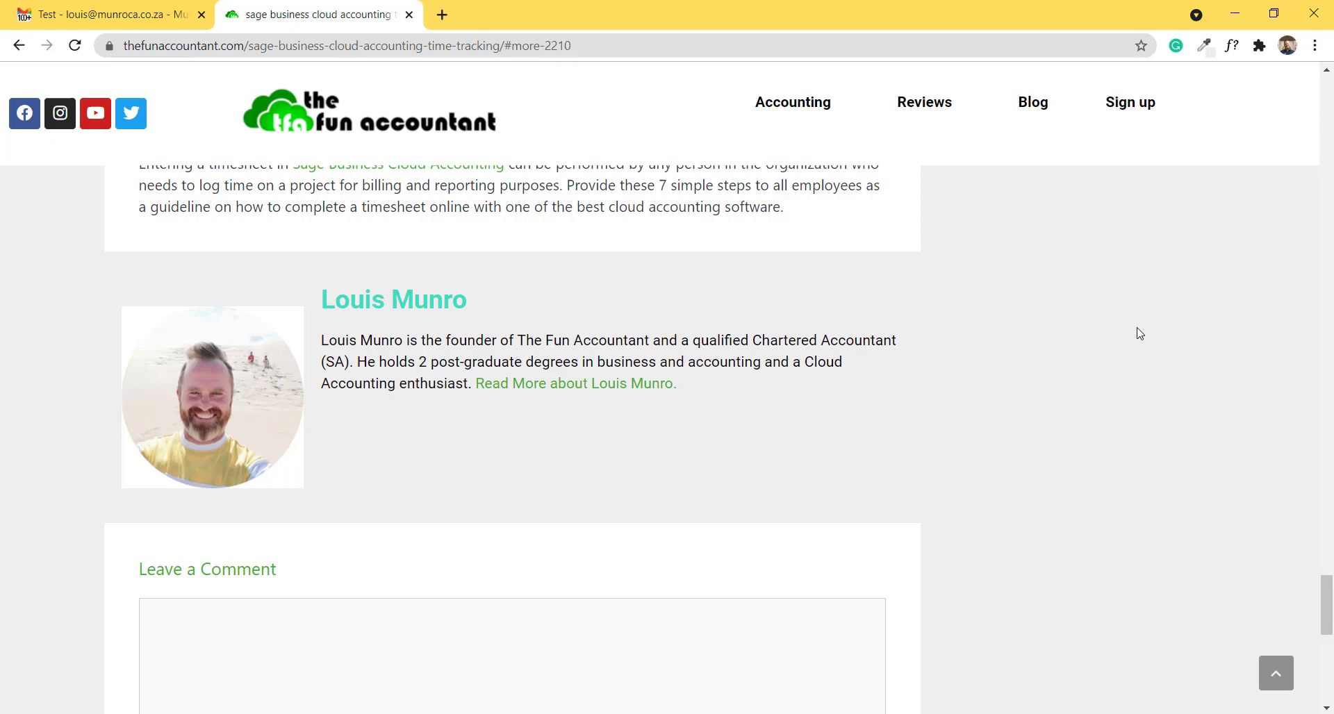
{"action": "mouse_move", "coordinate": [1054, 308]}
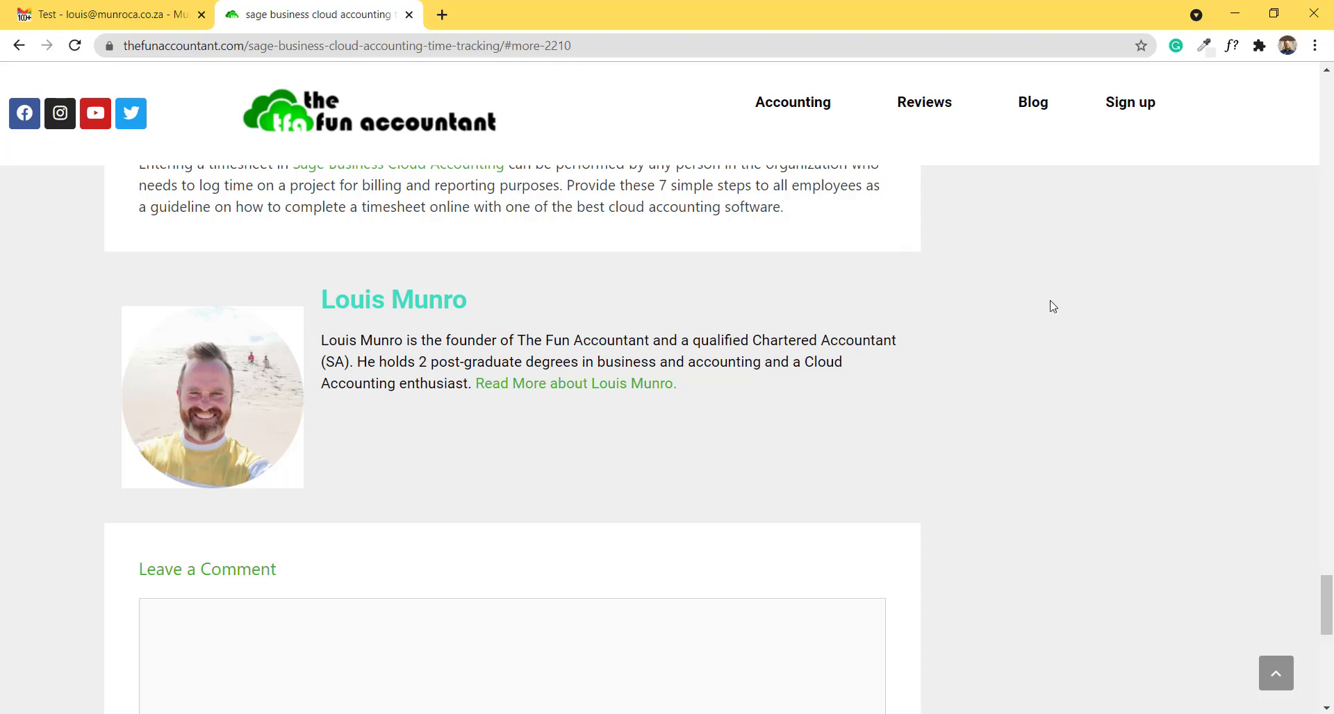
{"action": "scroll", "scroll_direction": "up", "scroll_amount": 3}
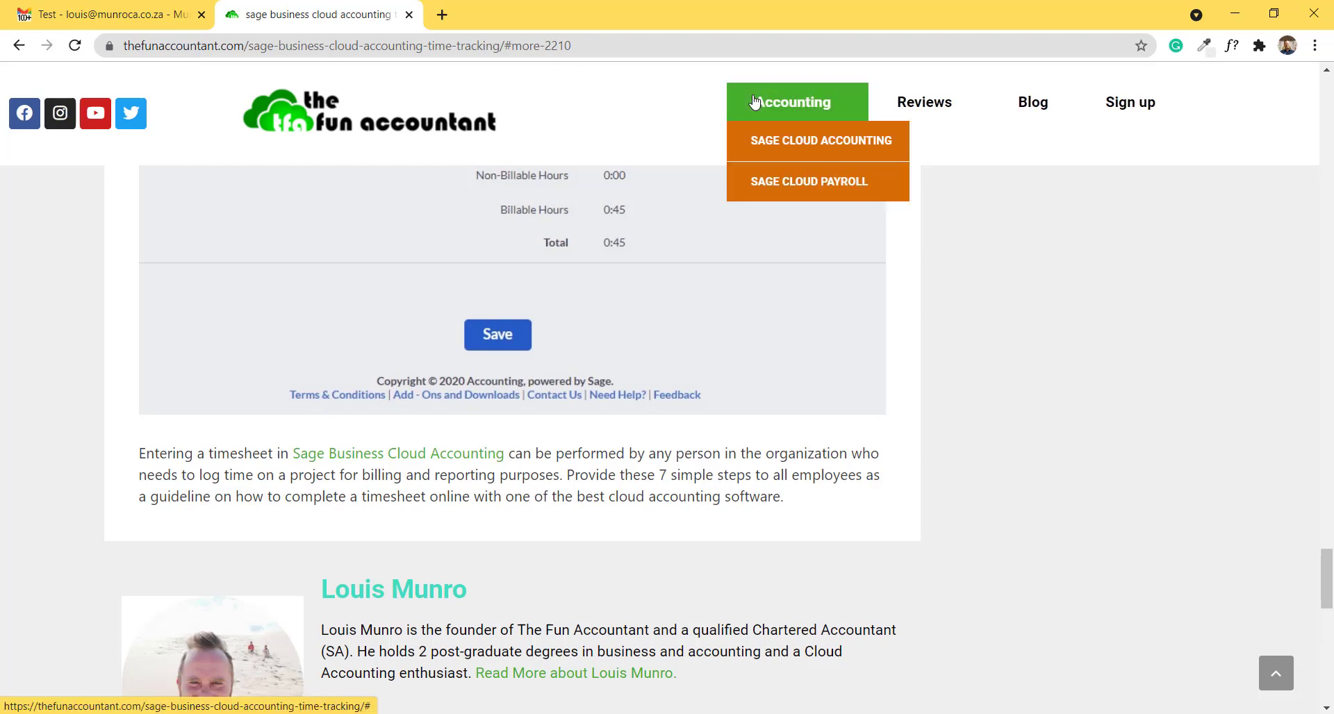
Browse the Sage Cloud Accounting page down to its Sage Pricing plans section.
{"action": "left_click", "coordinate": [820, 140]}
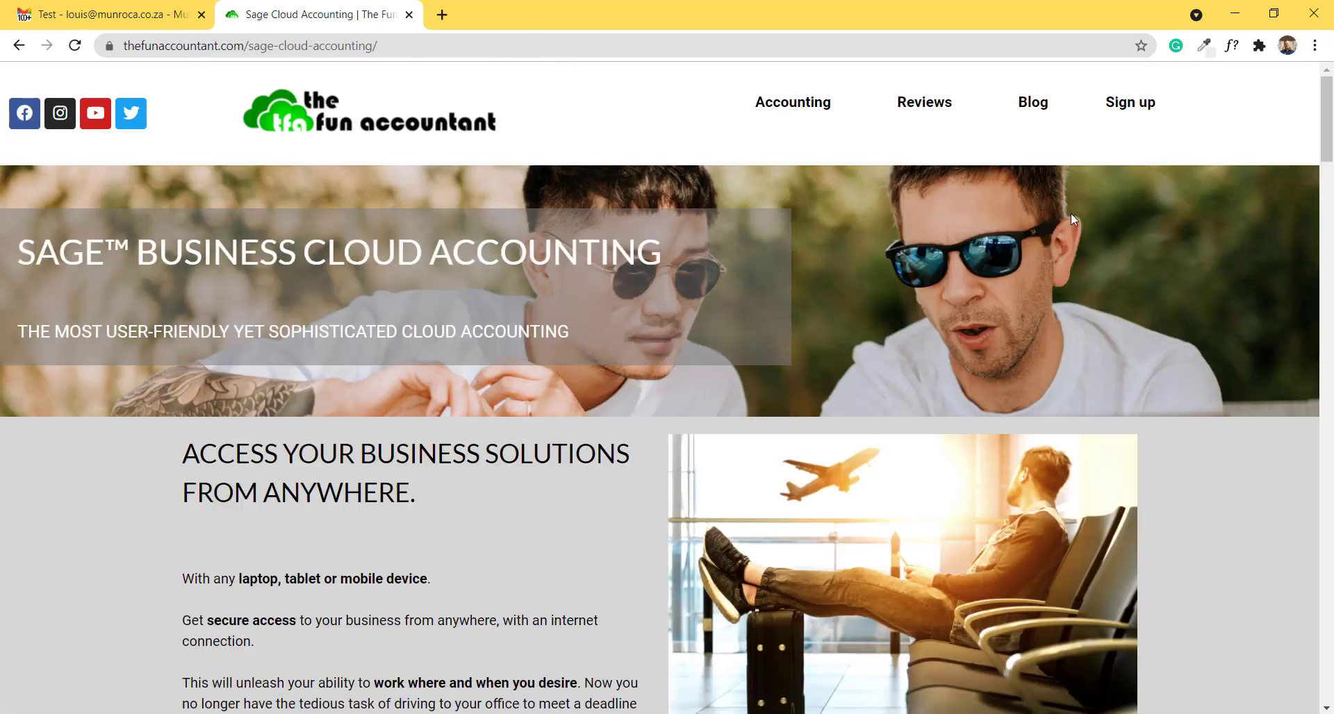
{"action": "scroll", "scroll_direction": "down", "scroll_amount": 3}
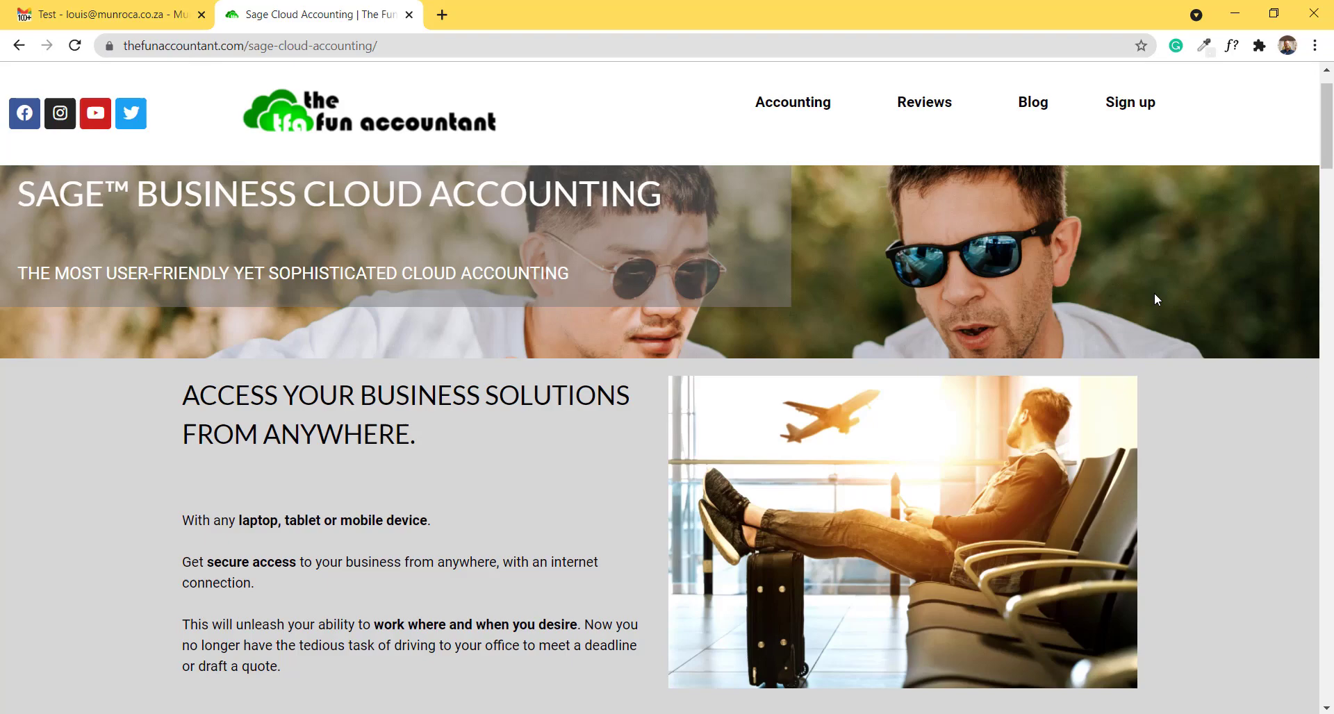
{"action": "scroll", "scroll_direction": "down", "scroll_amount": 3}
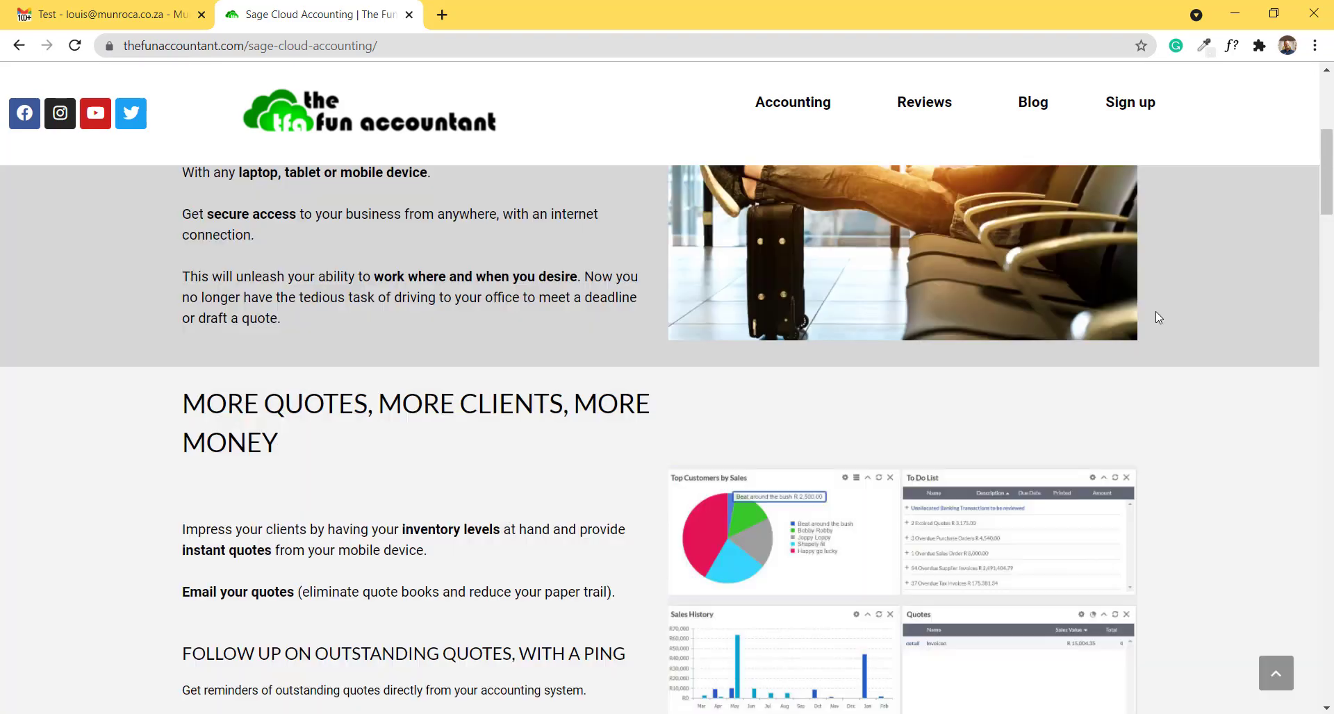
{"action": "scroll", "scroll_direction": "down", "scroll_amount": 3}
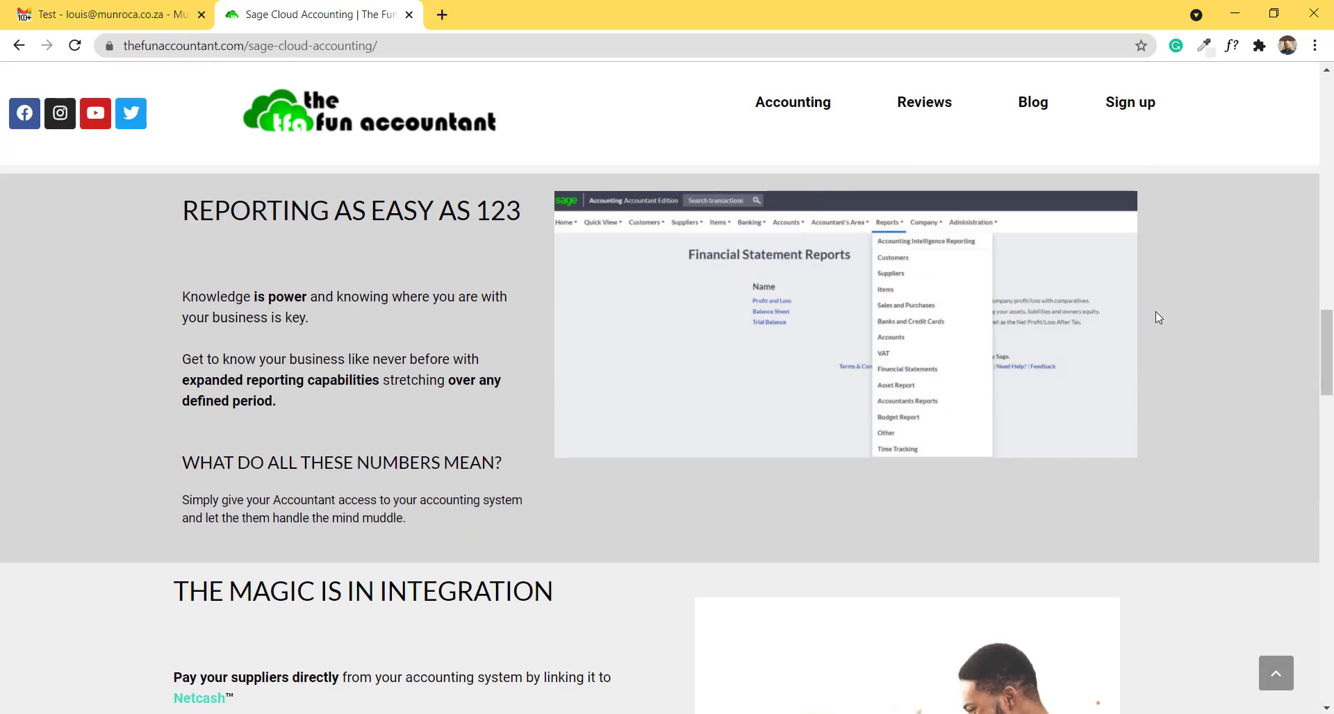
{"action": "scroll", "scroll_direction": "down", "scroll_amount": 3}
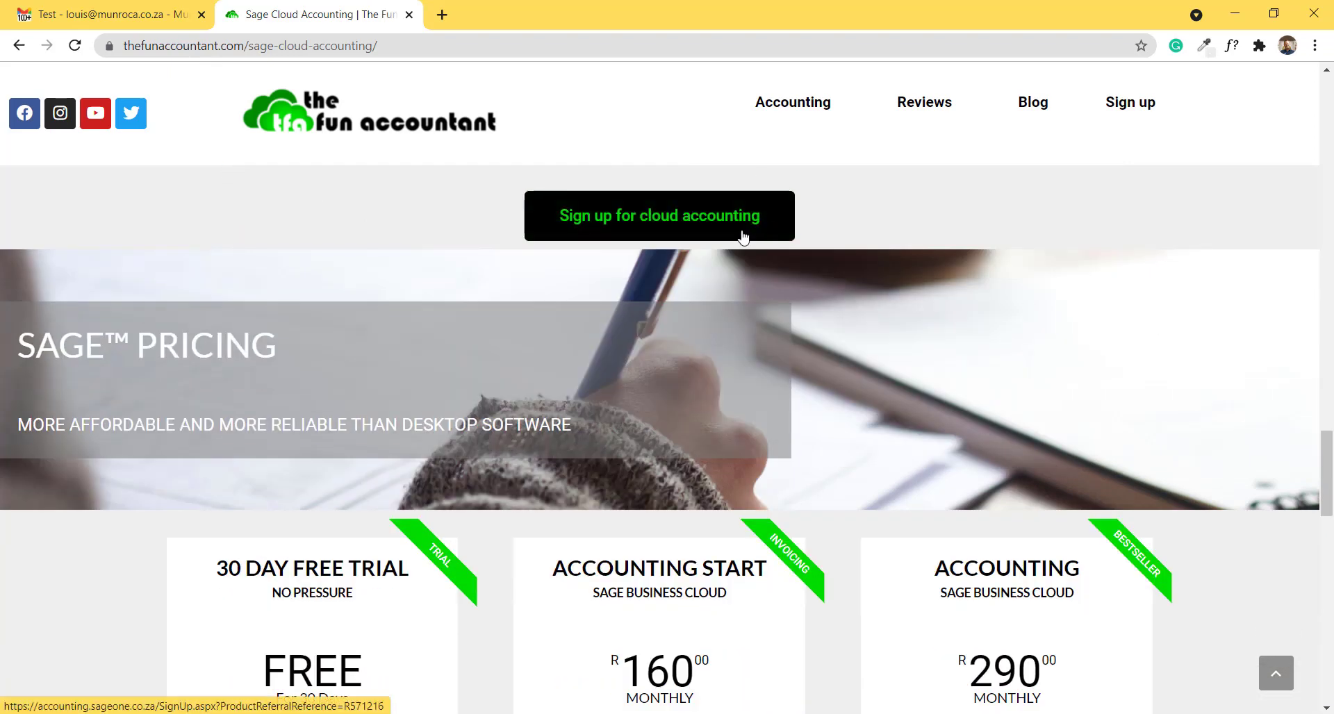
{"action": "mouse_move", "coordinate": [775, 223]}
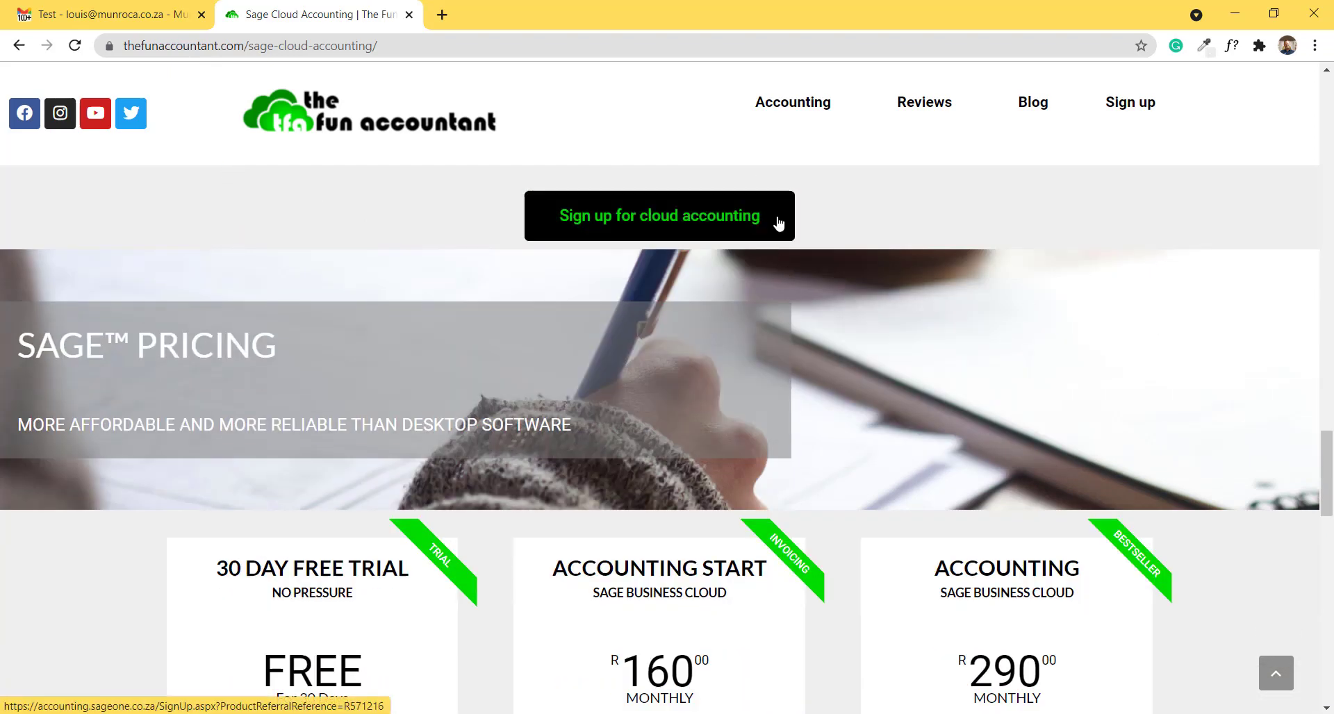
{"action": "left_click", "coordinate": [658, 215]}
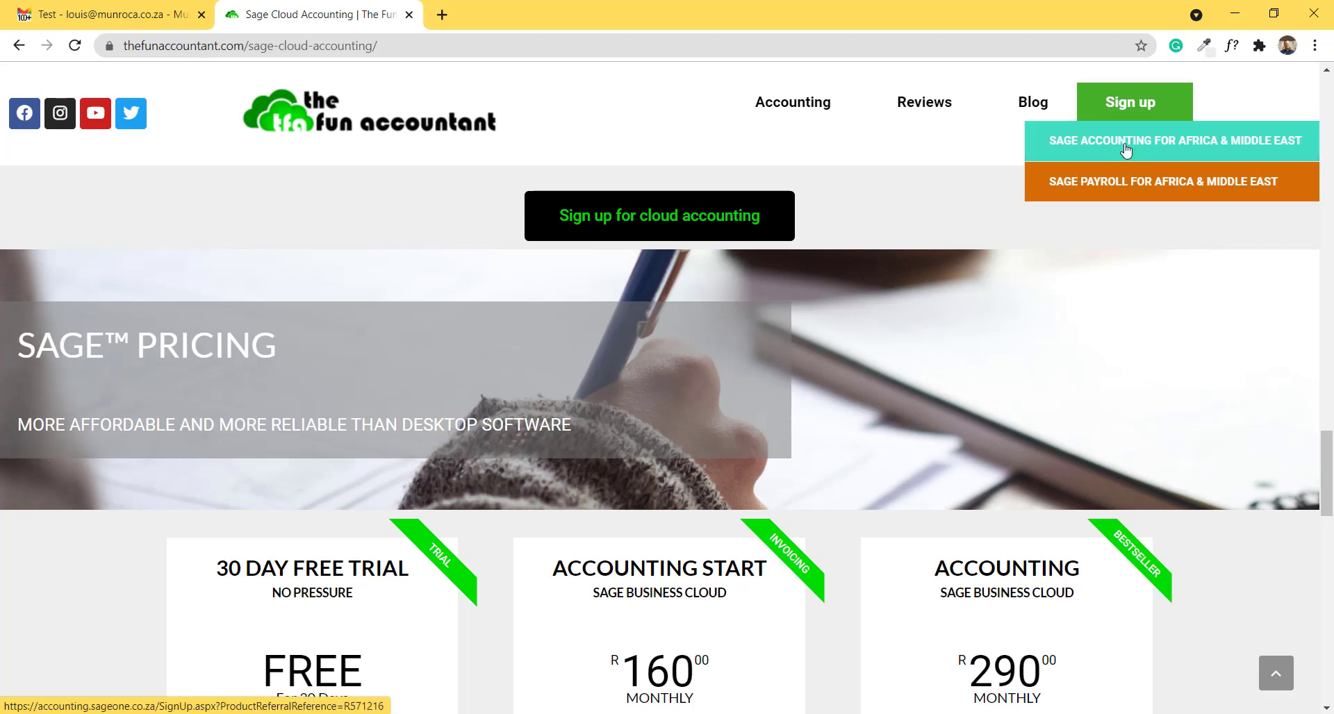
Start a Sage Accounting for Africa & Middle East sign-up, ready at the Company Name field.
{"action": "left_click", "coordinate": [1169, 140]}
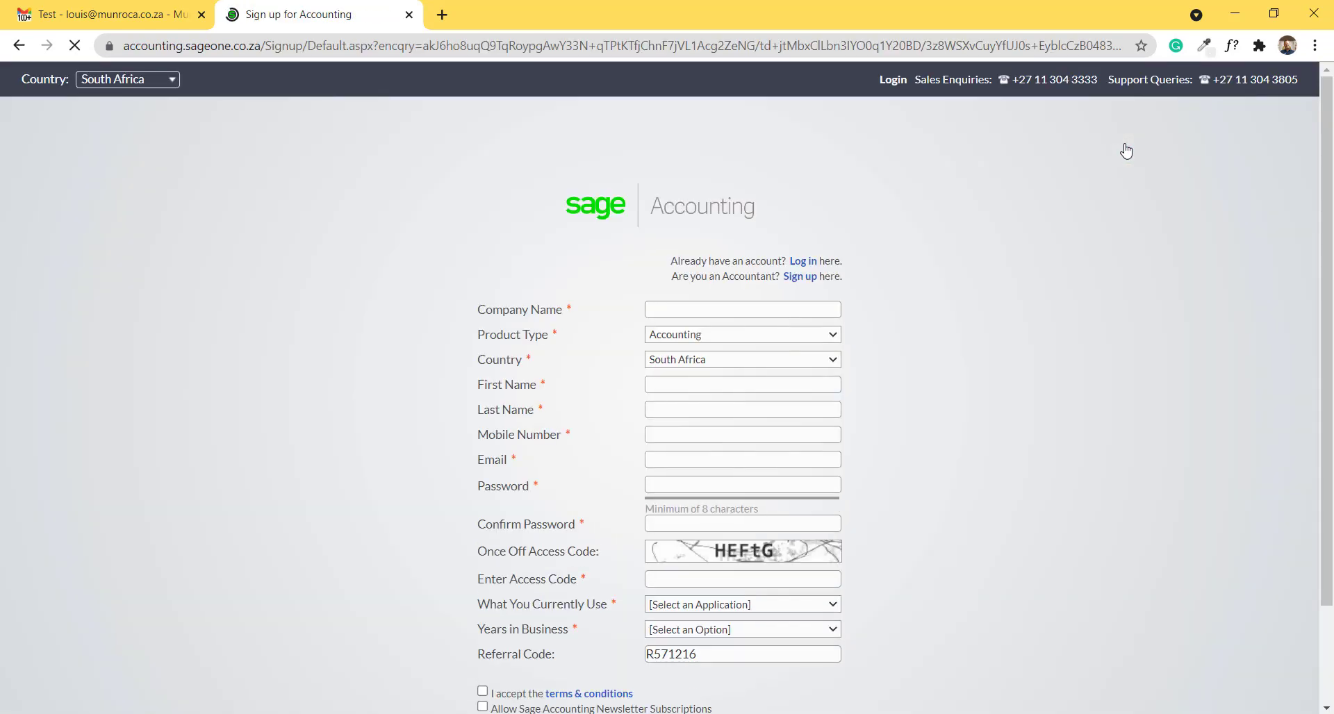
{"action": "left_click", "coordinate": [742, 308]}
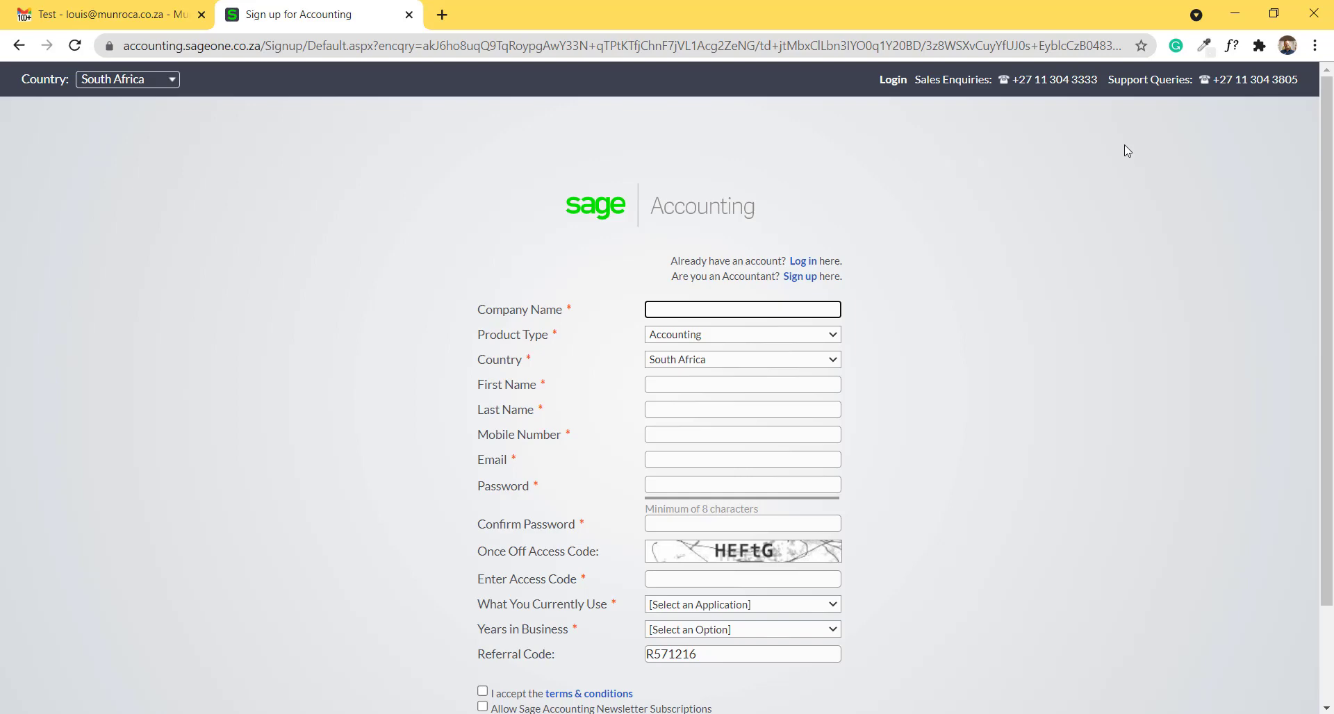
{"action": "scroll", "scroll_direction": "down", "scroll_amount": 3}
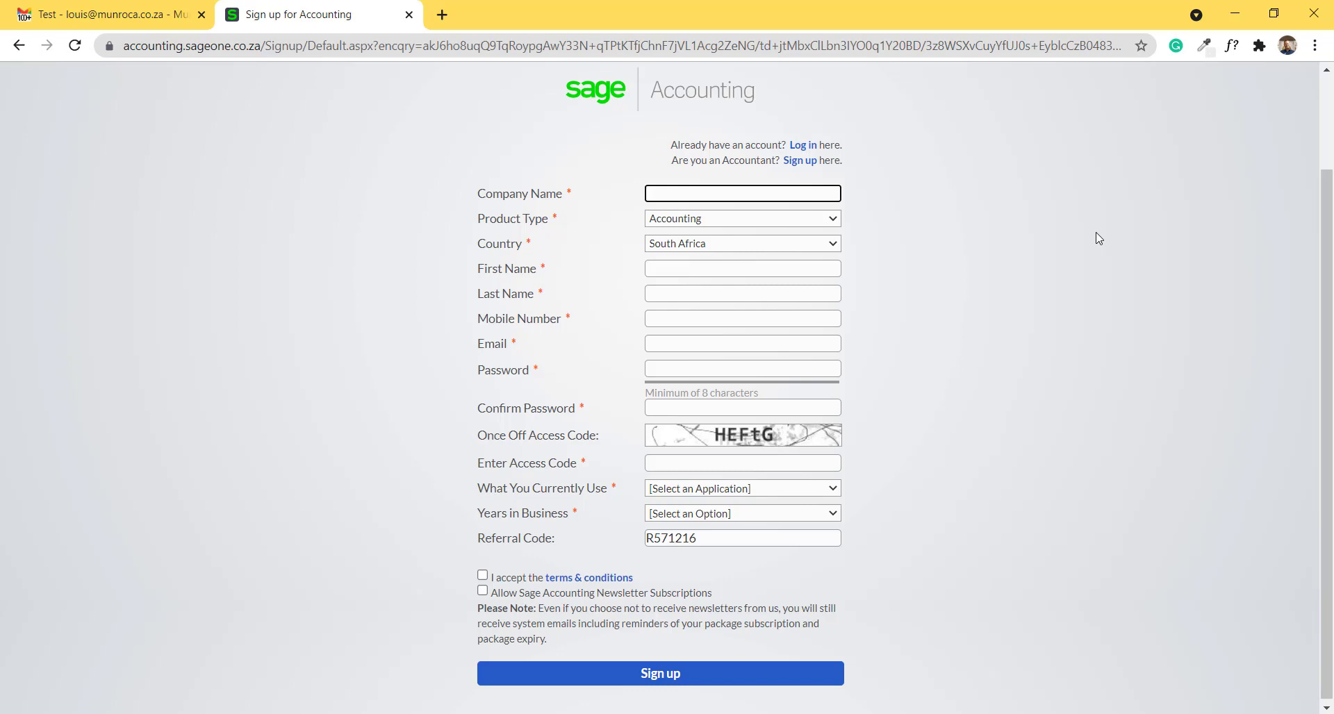
Enter the company name 'Fun Surf Accounting' and keep the country as South Africa.
{"action": "type", "text": "Fun"}
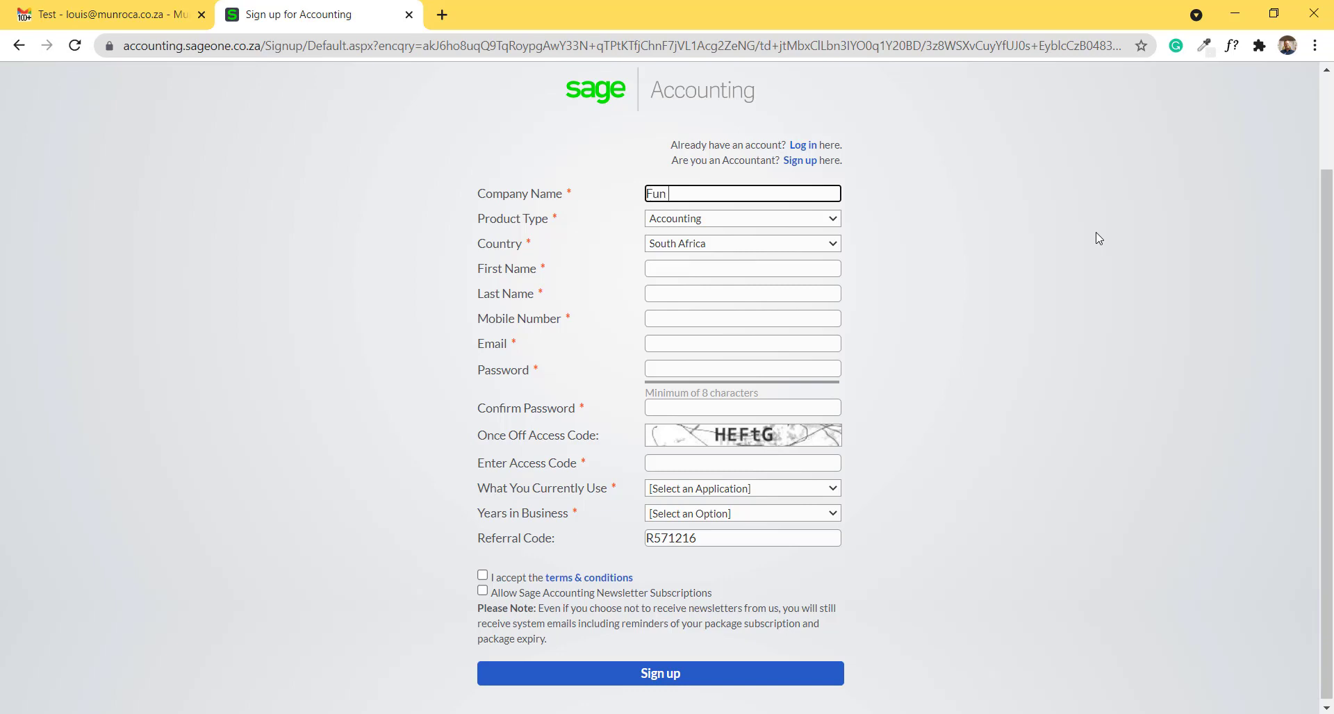
{"action": "type", "text": "Surf Accounting"}
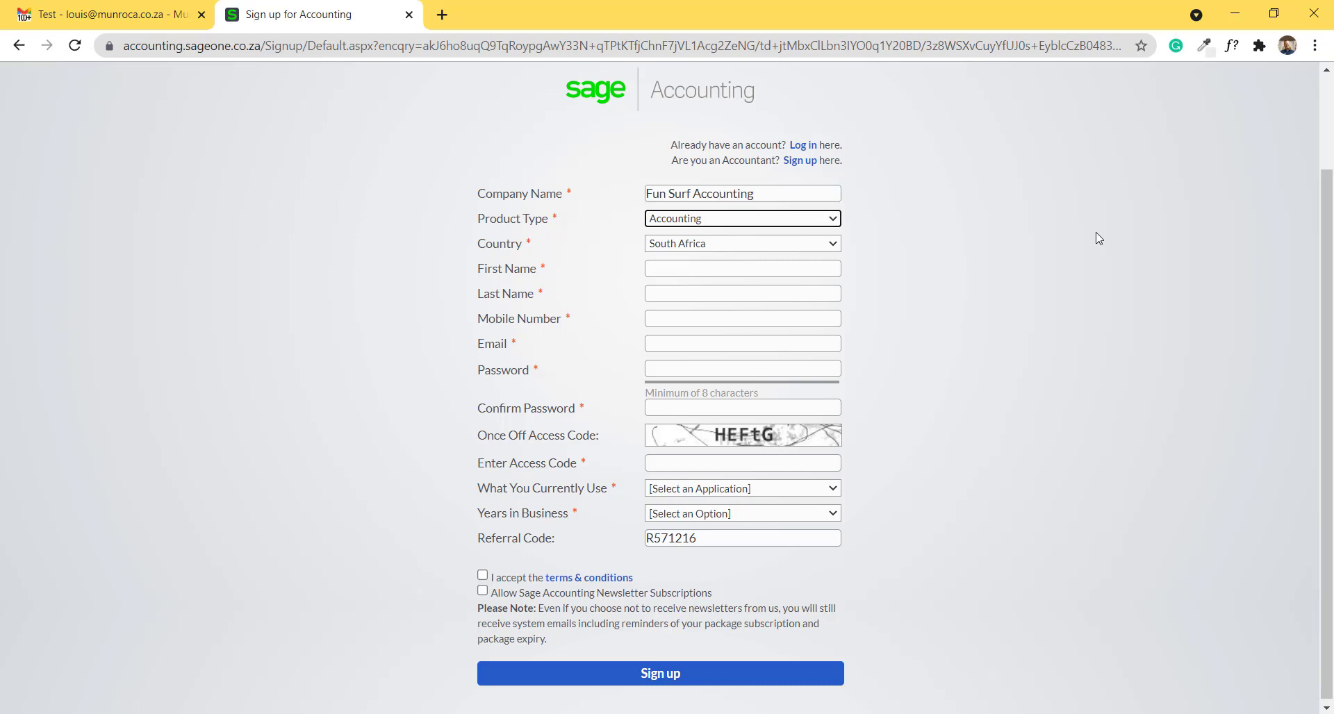
{"action": "mouse_move", "coordinate": [842, 258]}
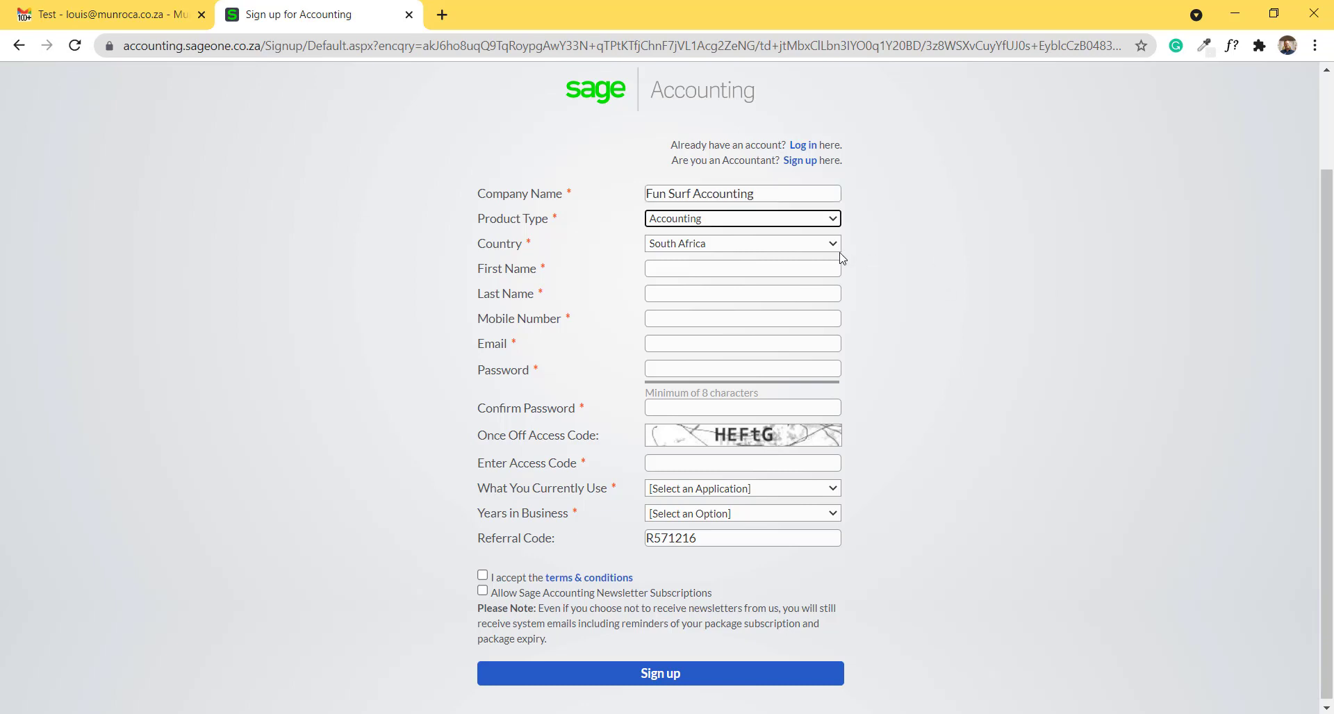
{"action": "mouse_move", "coordinate": [815, 251]}
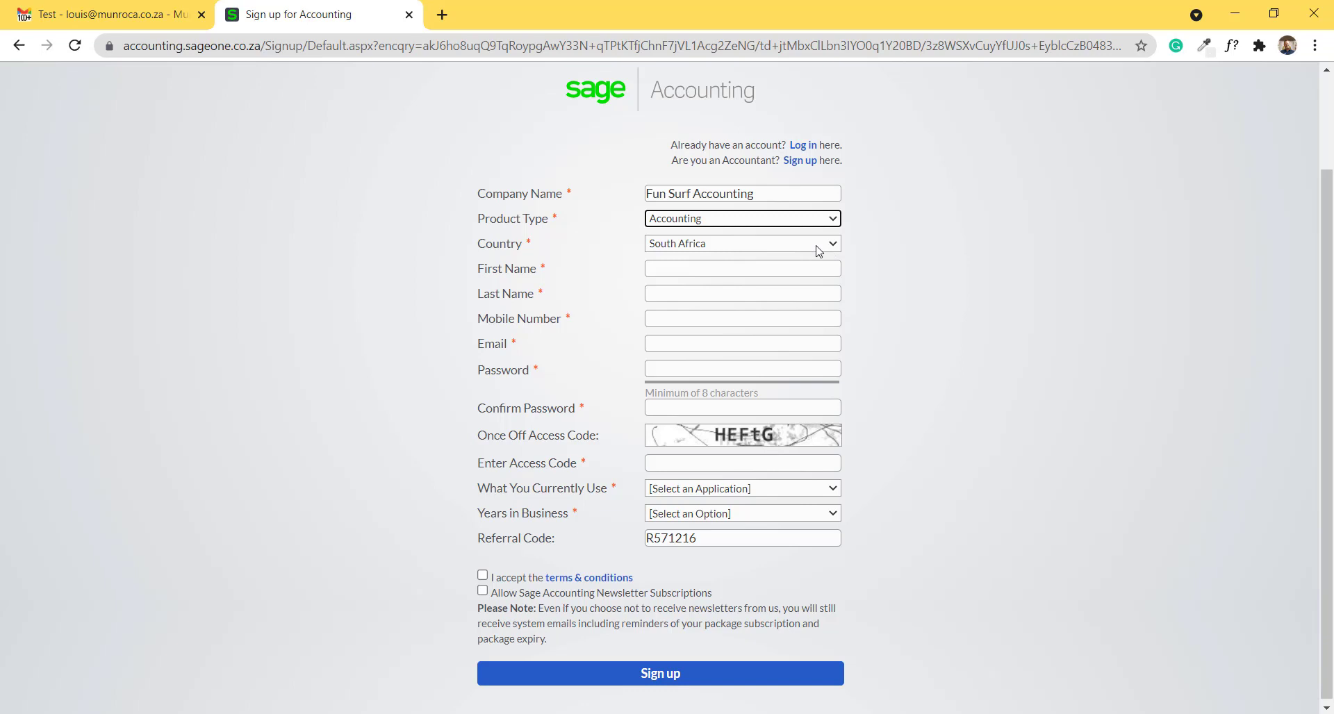
{"action": "mouse_move", "coordinate": [771, 256]}
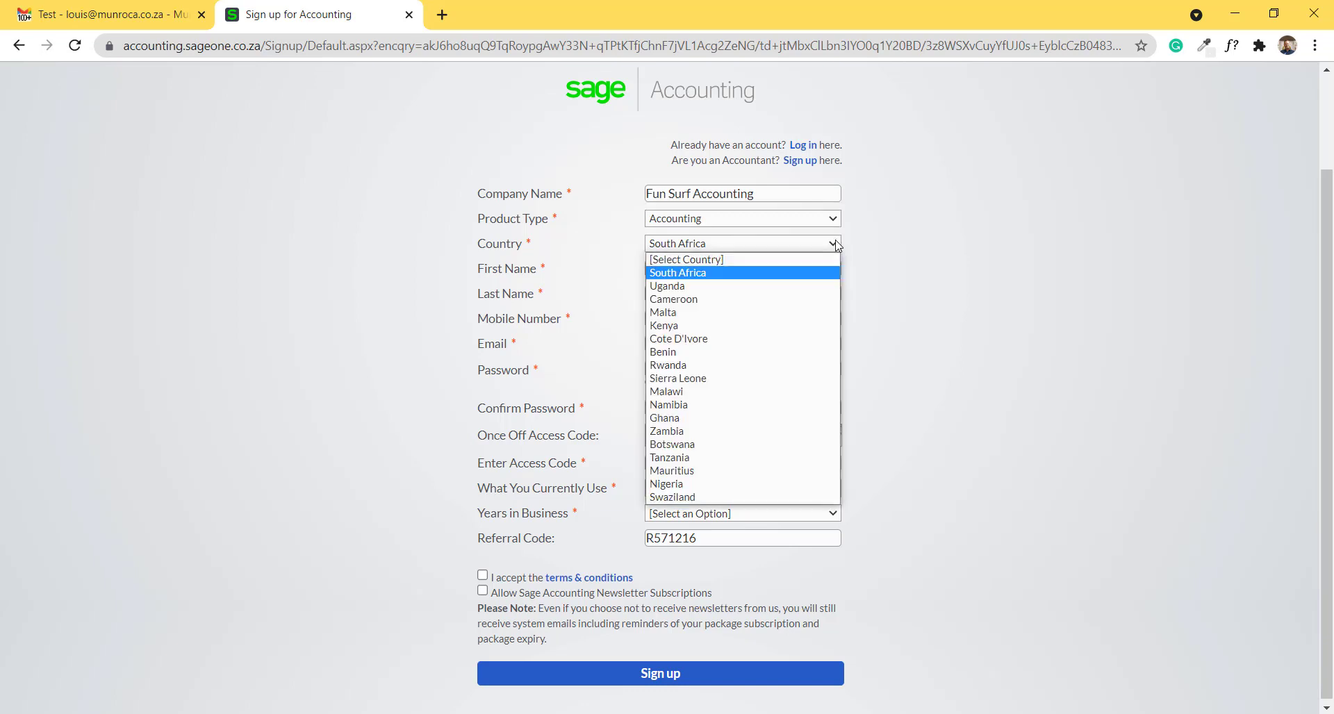
{"action": "mouse_move", "coordinate": [737, 497]}
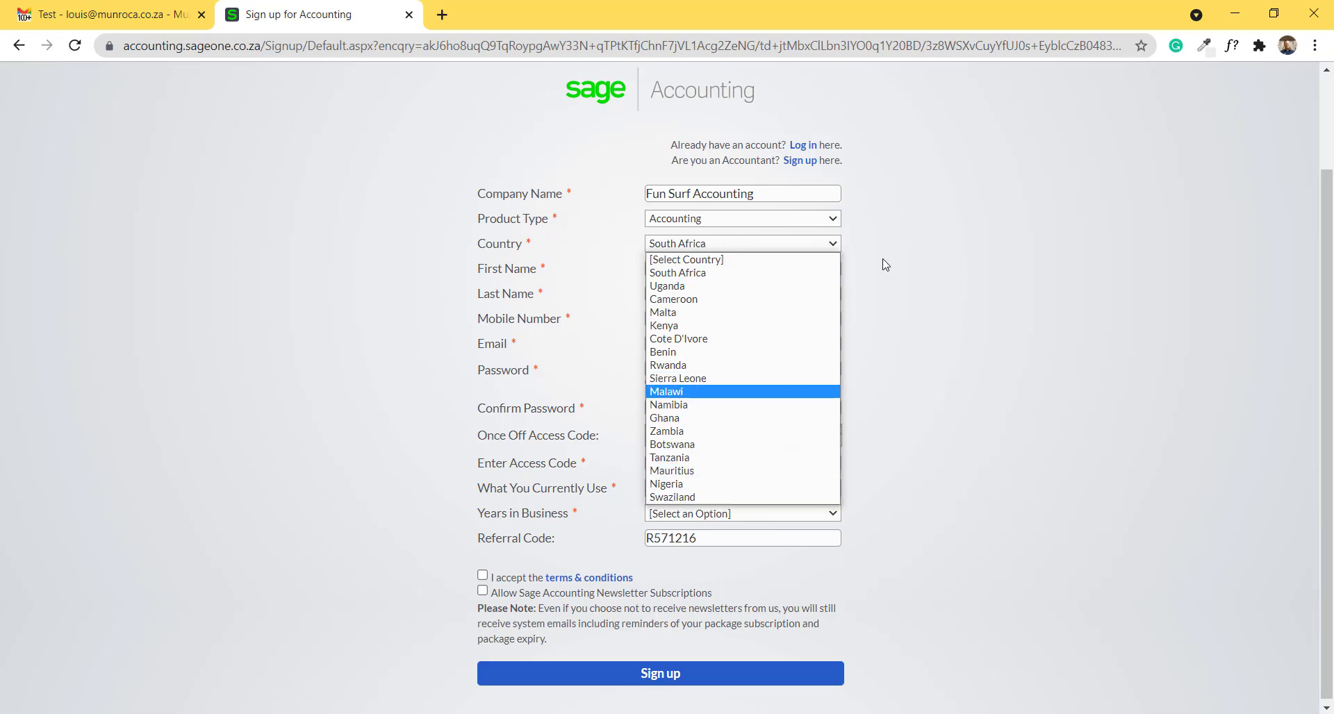
{"action": "left_click", "coordinate": [678, 273]}
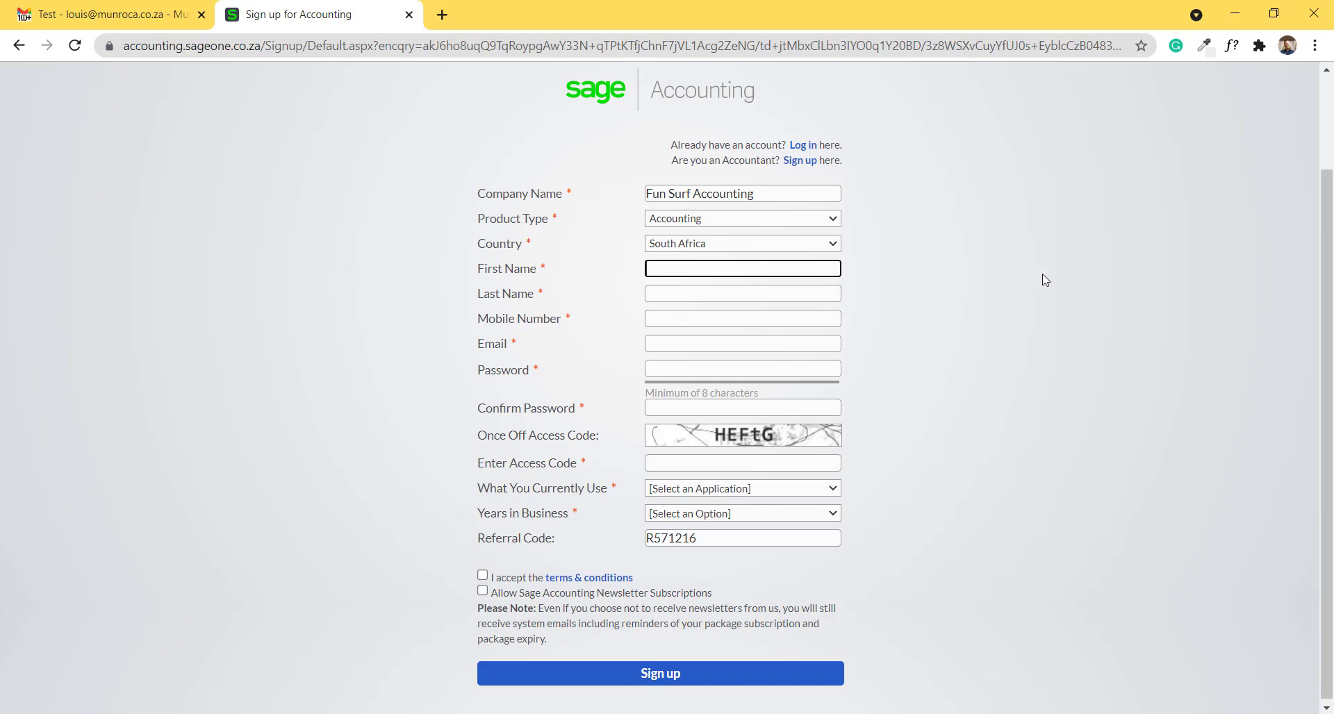
{"action": "type", "text": "Surf"}
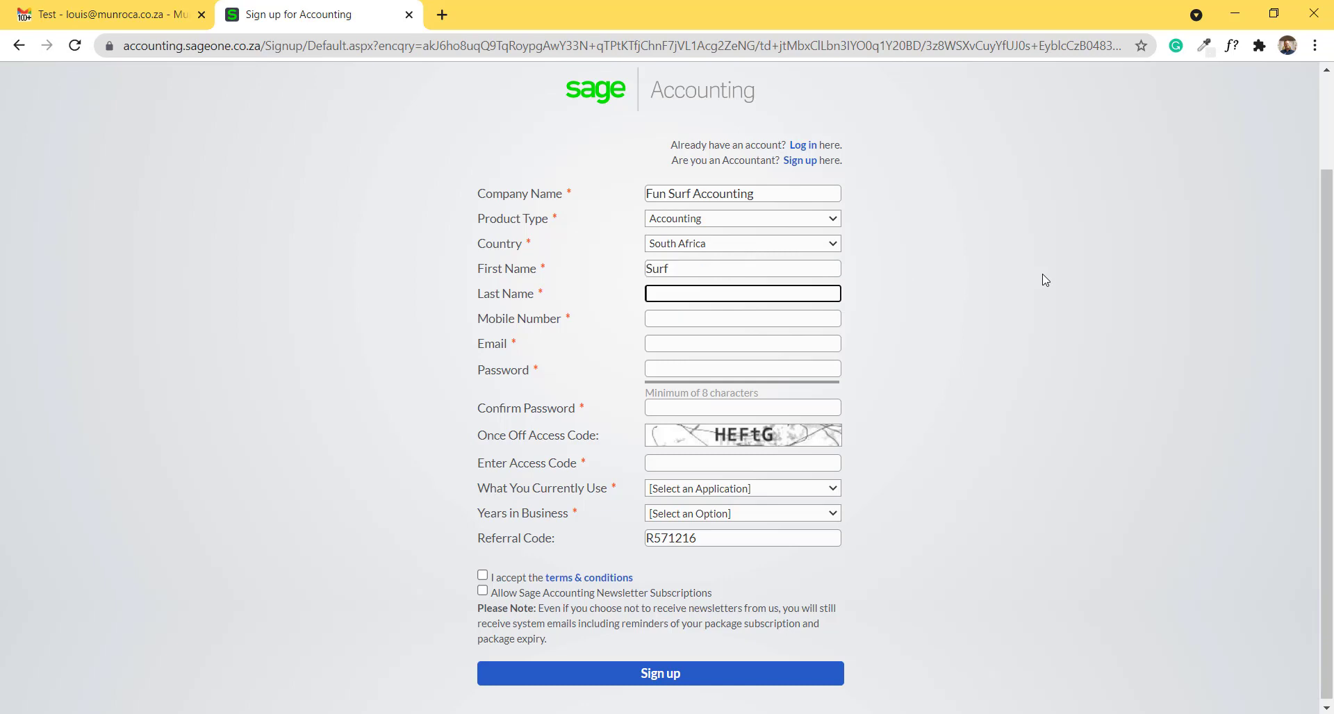
{"action": "type", "text": "Session"}
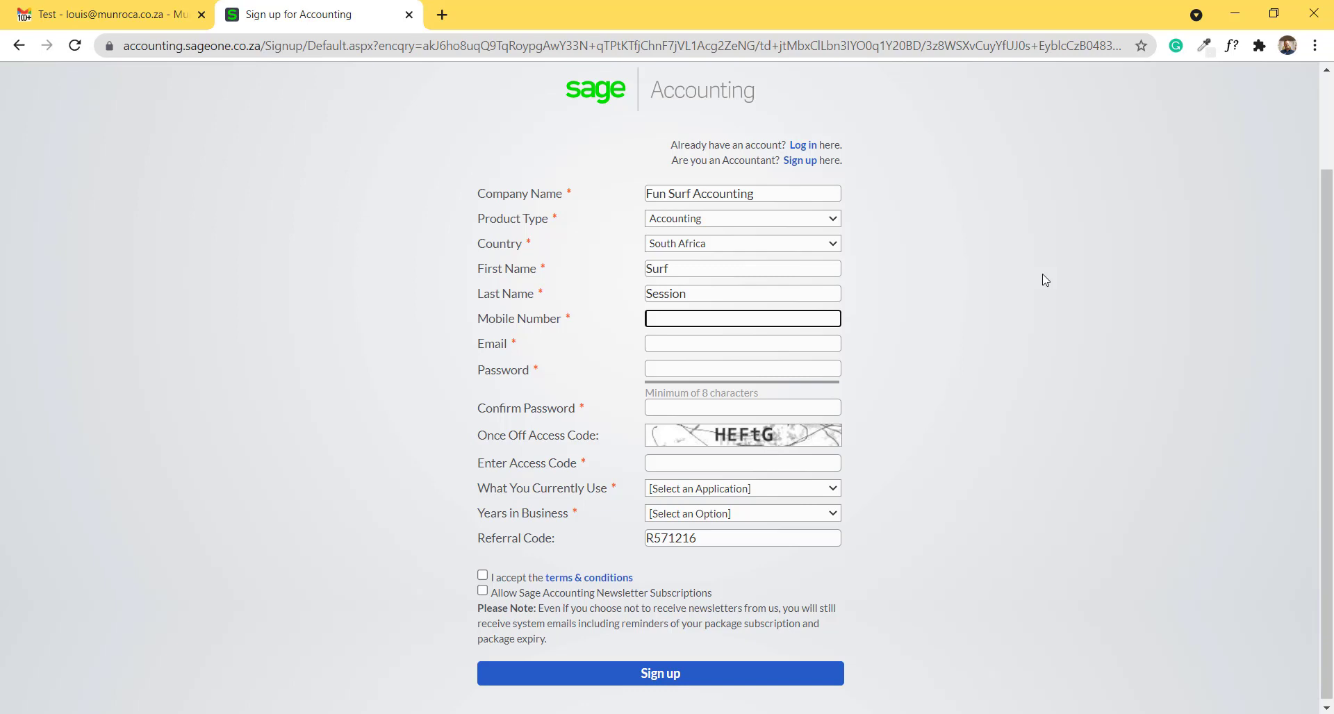
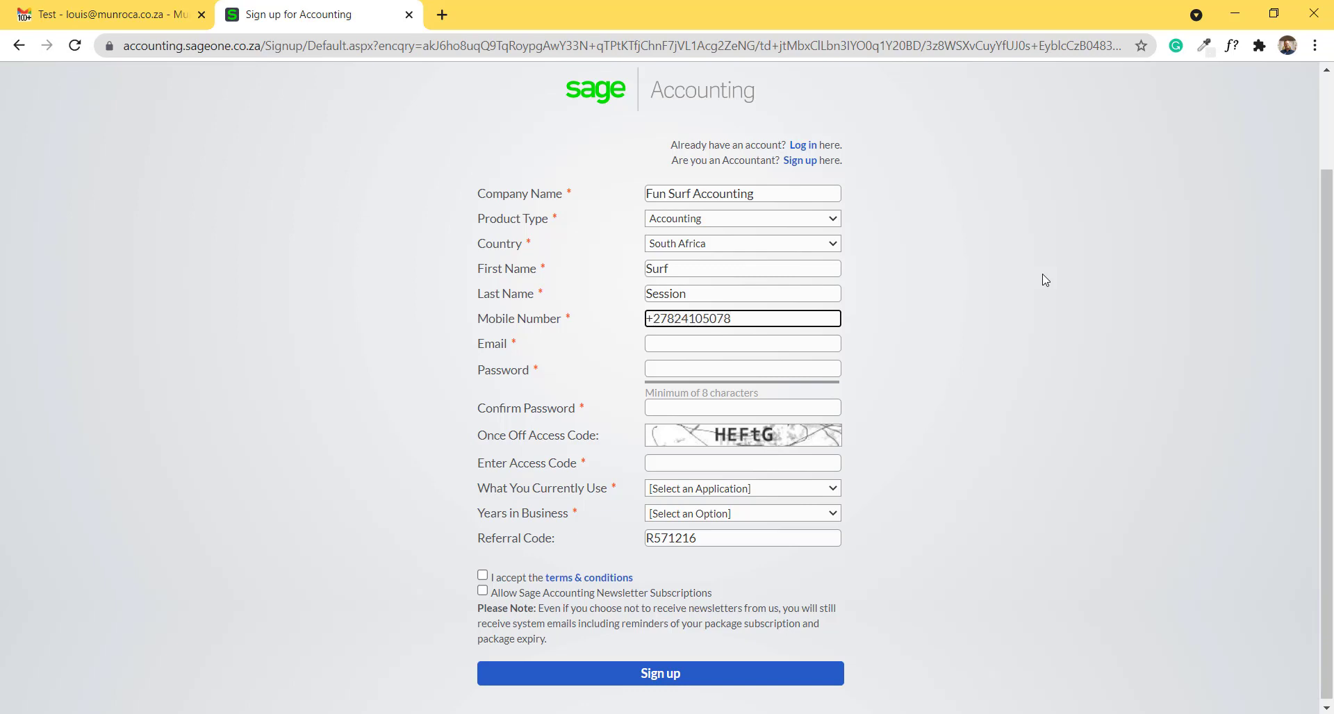
{"action": "type", "text": "info"}
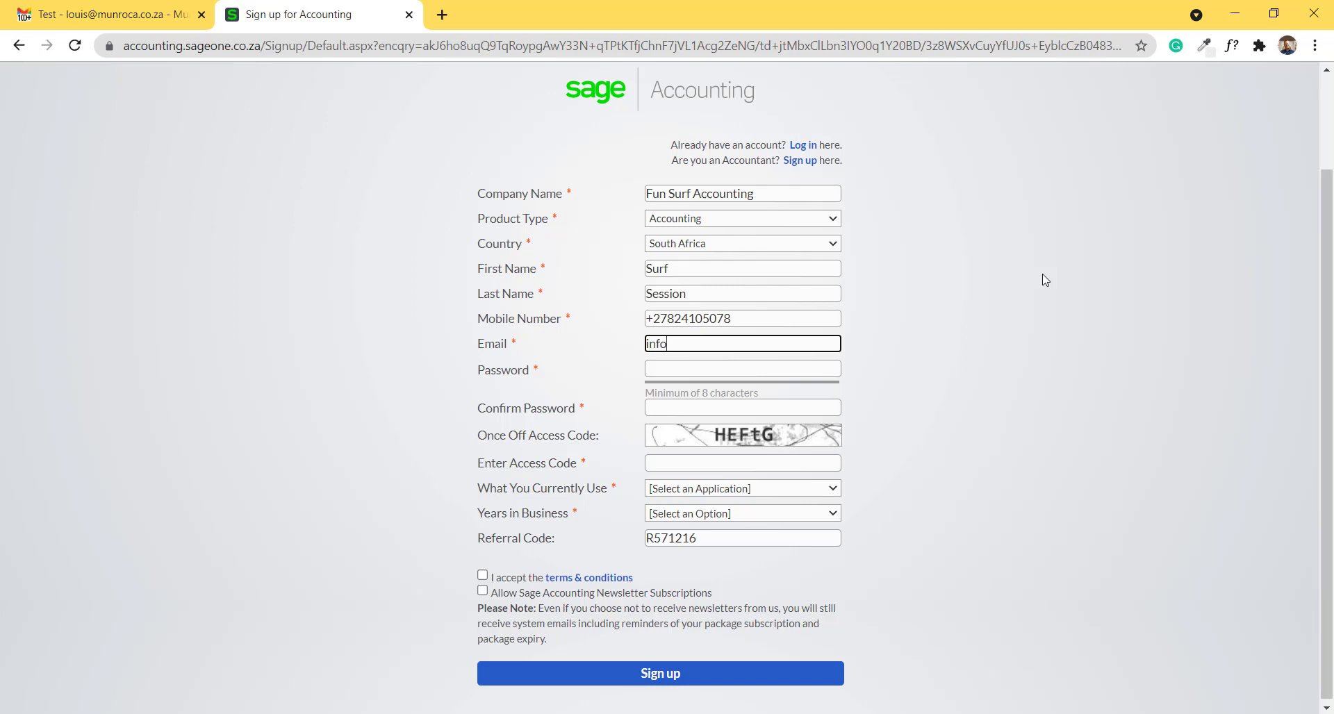
{"action": "left_click", "coordinate": [740, 367]}
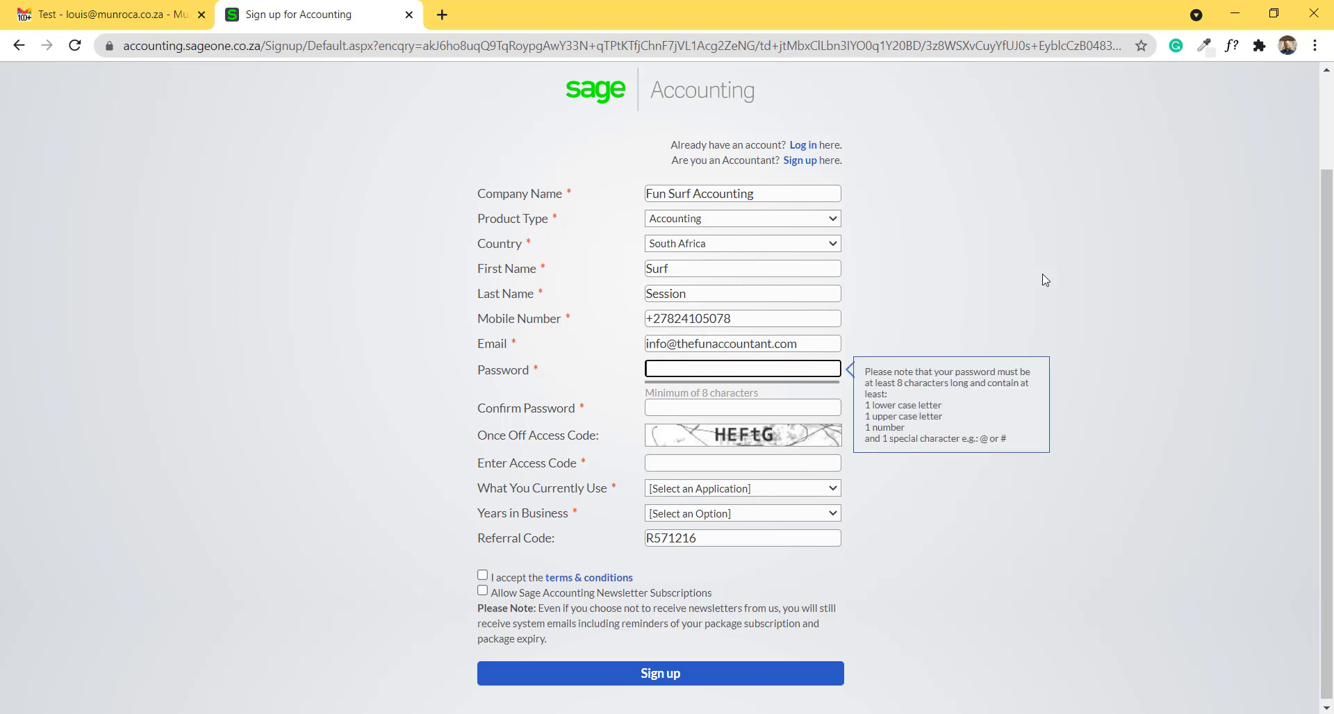
{"action": "mouse_move", "coordinate": [919, 300]}
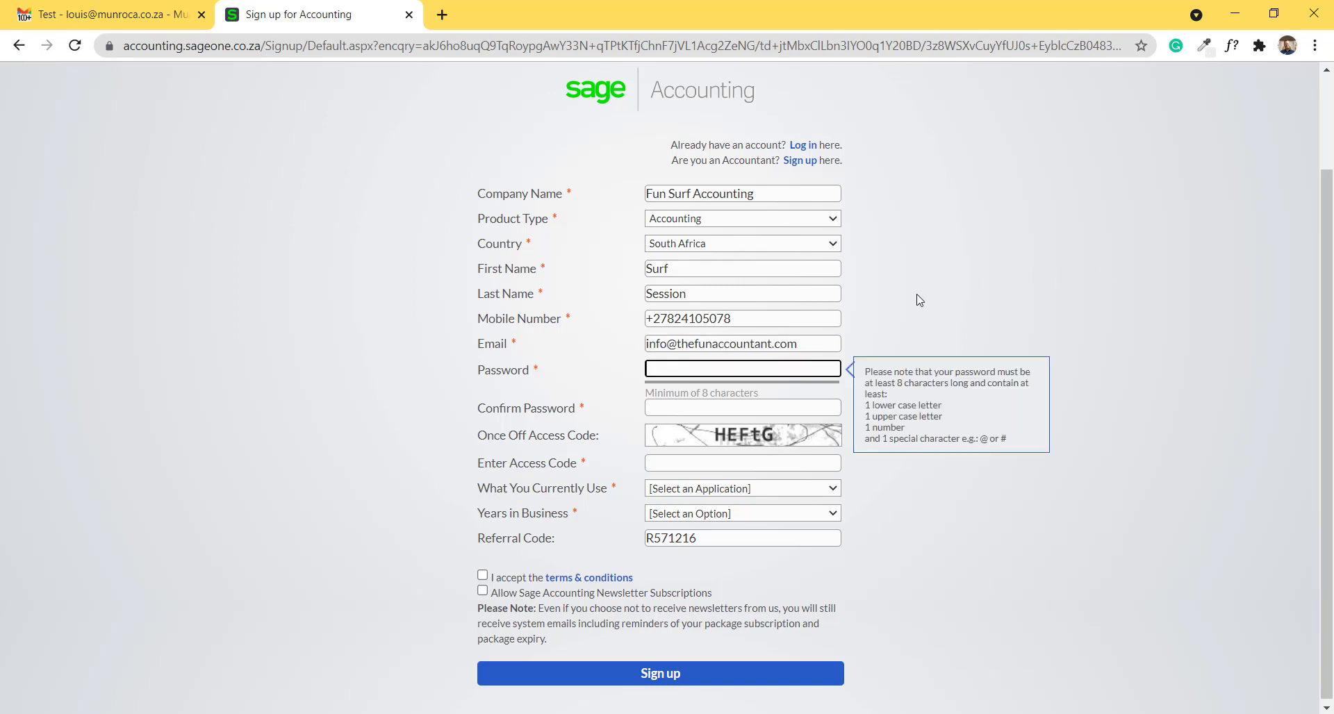
{"action": "mouse_move", "coordinate": [732, 137]}
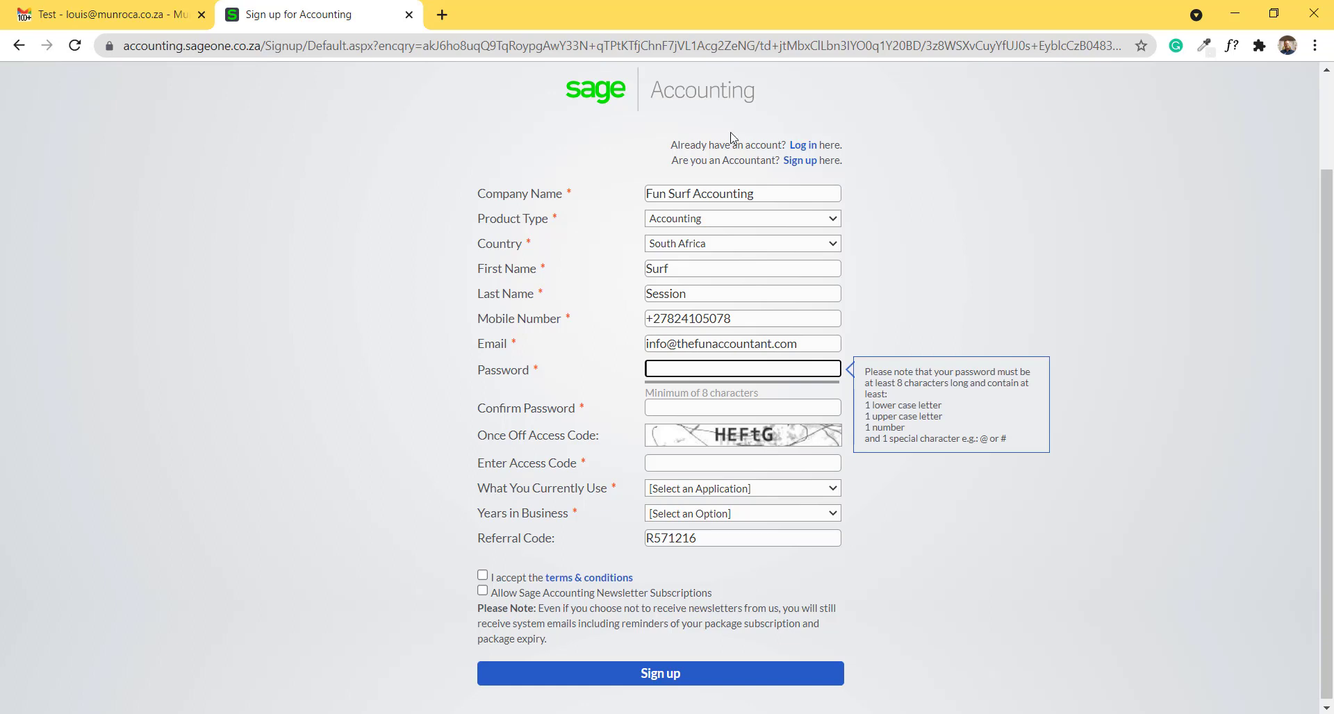
{"action": "mouse_move", "coordinate": [859, 303]}
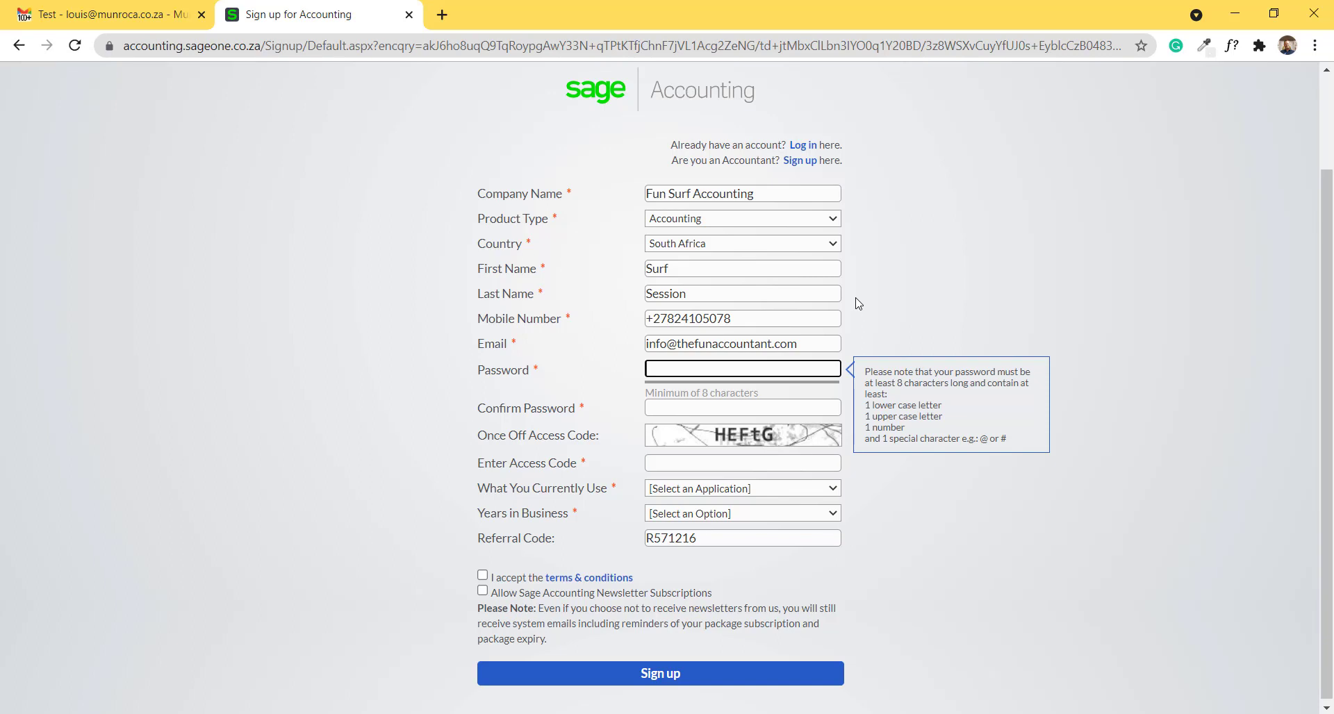
{"action": "mouse_move", "coordinate": [983, 402]}
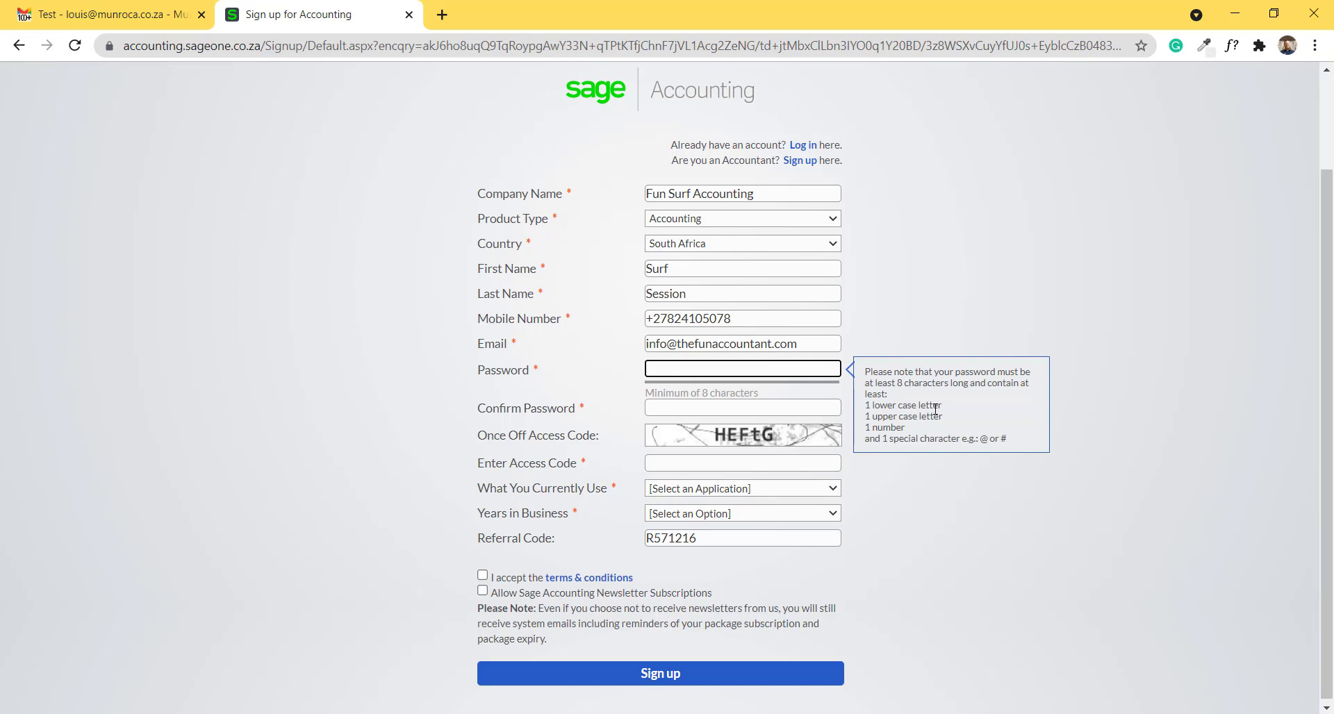
{"action": "mouse_move", "coordinate": [965, 422]}
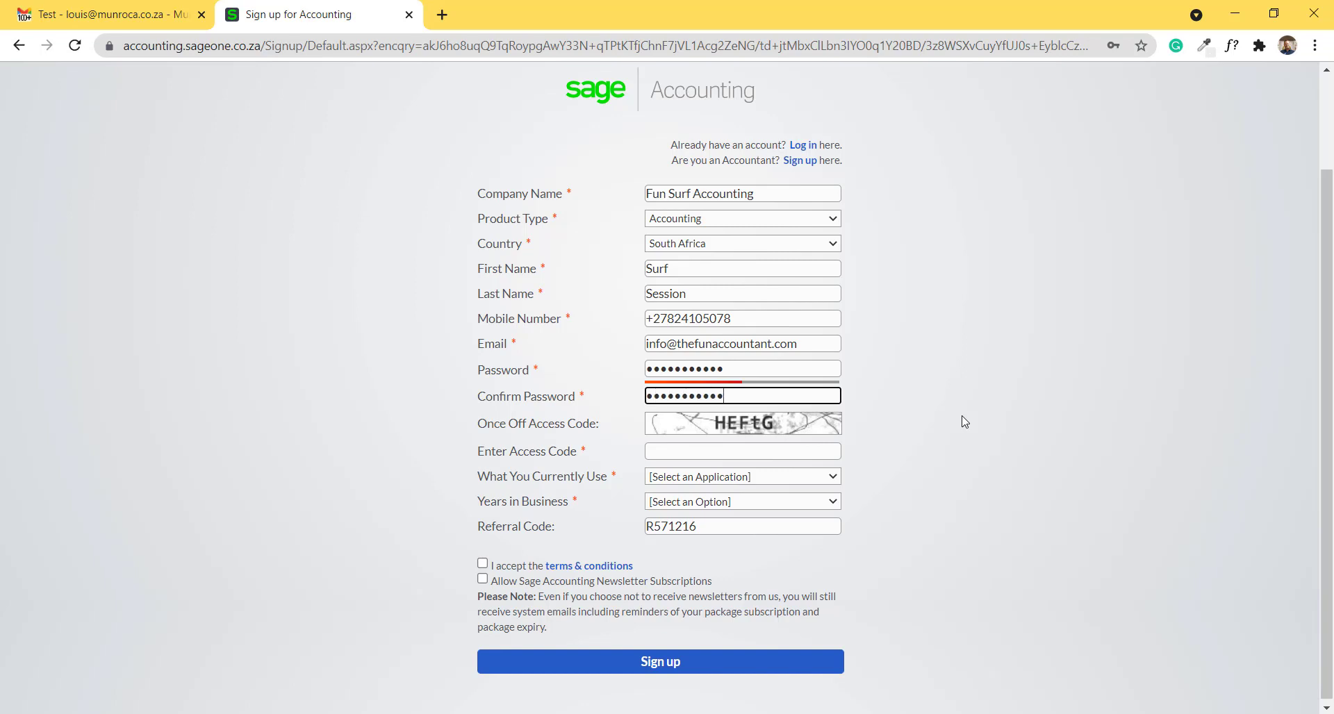
Enter the once-off access code HEFtg from the captcha image.
{"action": "left_click", "coordinate": [741, 450]}
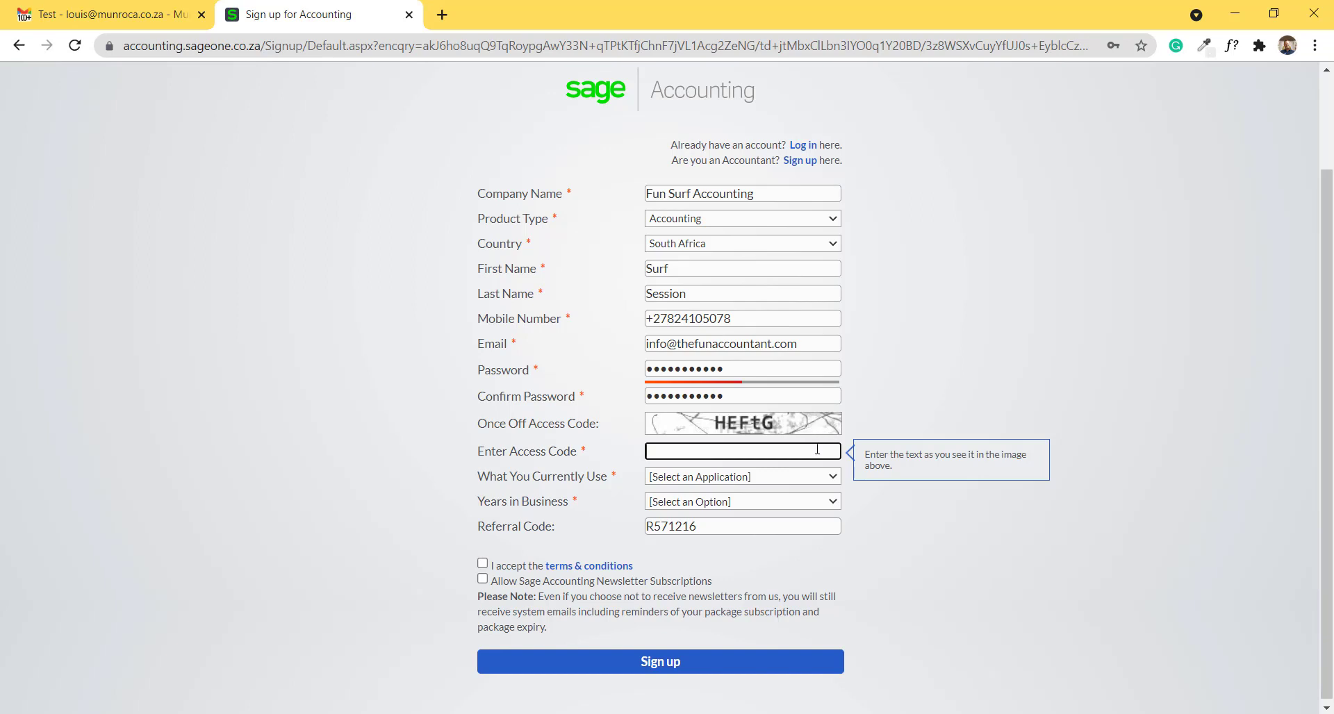
{"action": "type", "text": "HEFtg"}
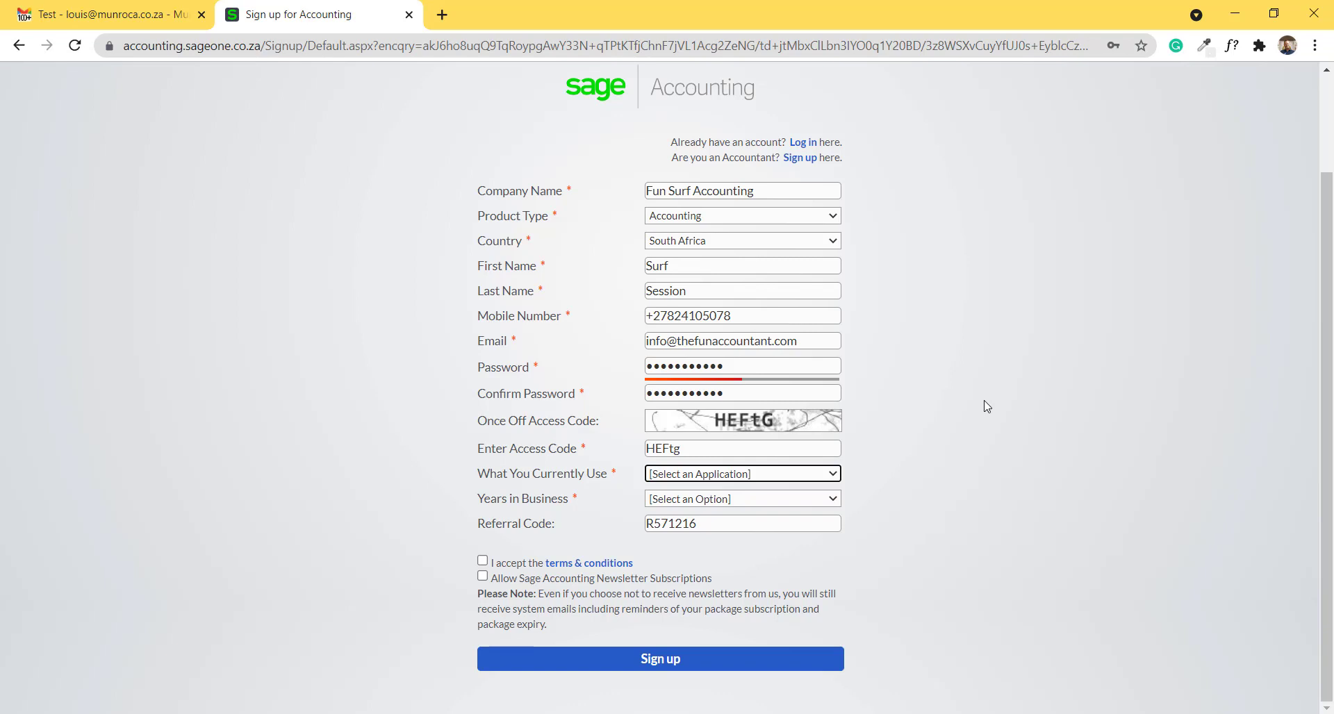
{"action": "mouse_move", "coordinate": [621, 485]}
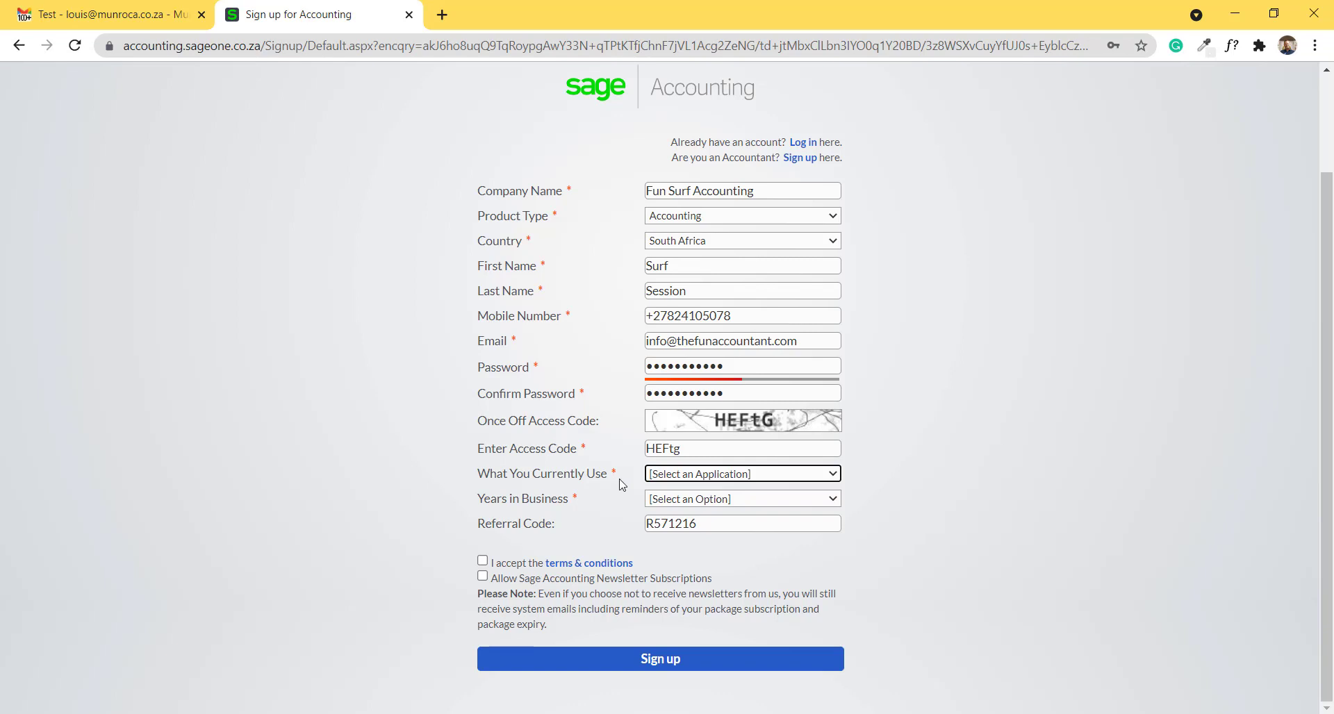
{"action": "left_click", "coordinate": [741, 473]}
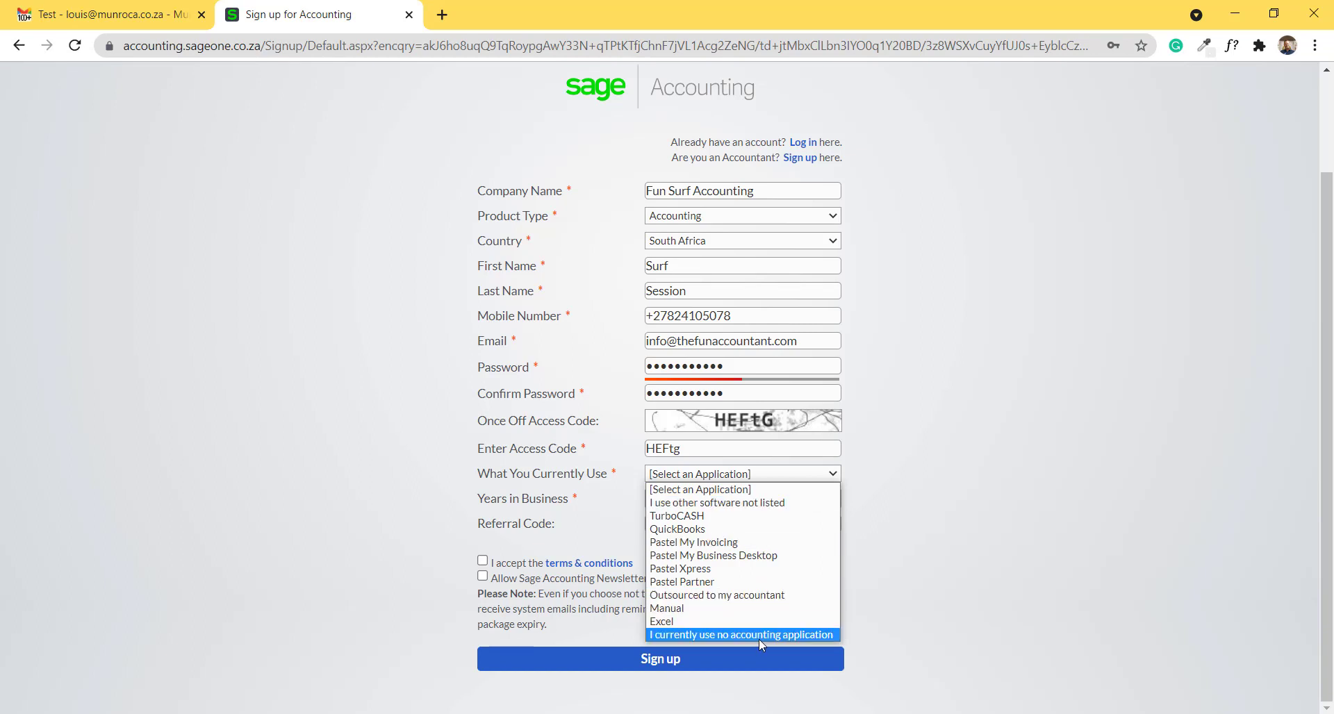
{"action": "left_click", "coordinate": [741, 634]}
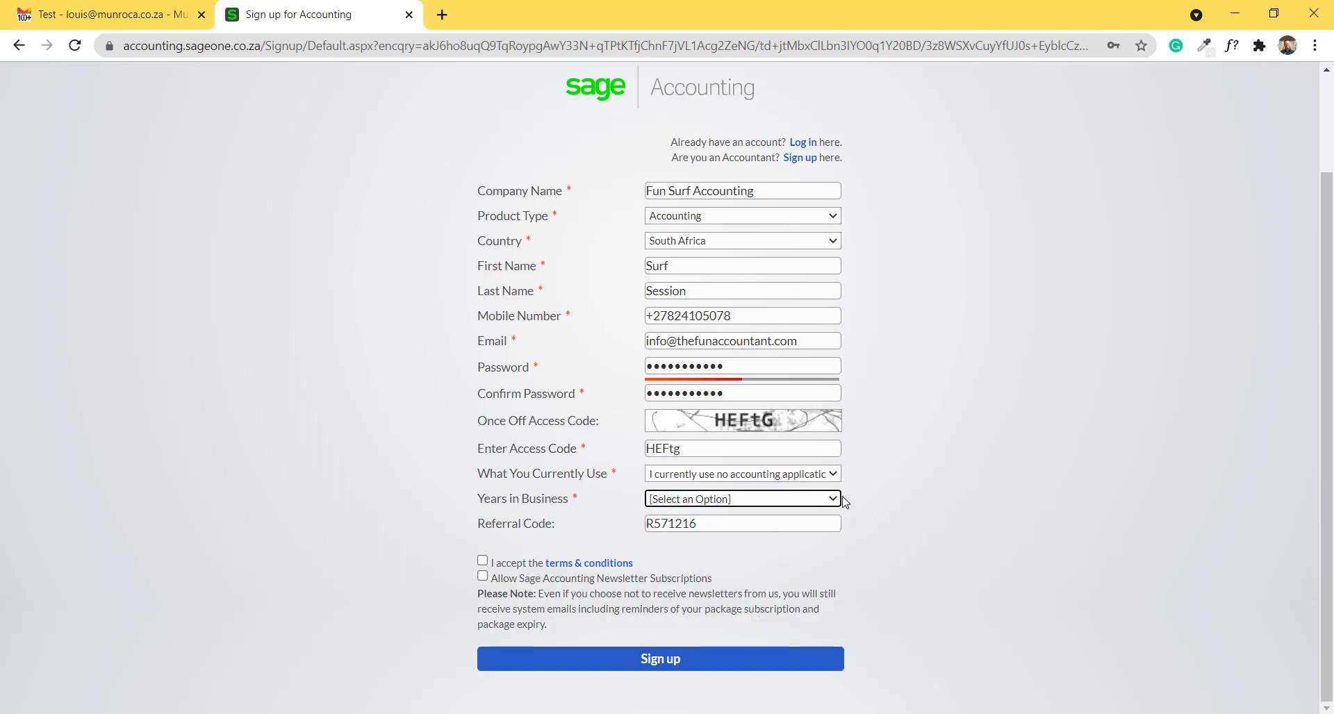
{"action": "left_click", "coordinate": [740, 499]}
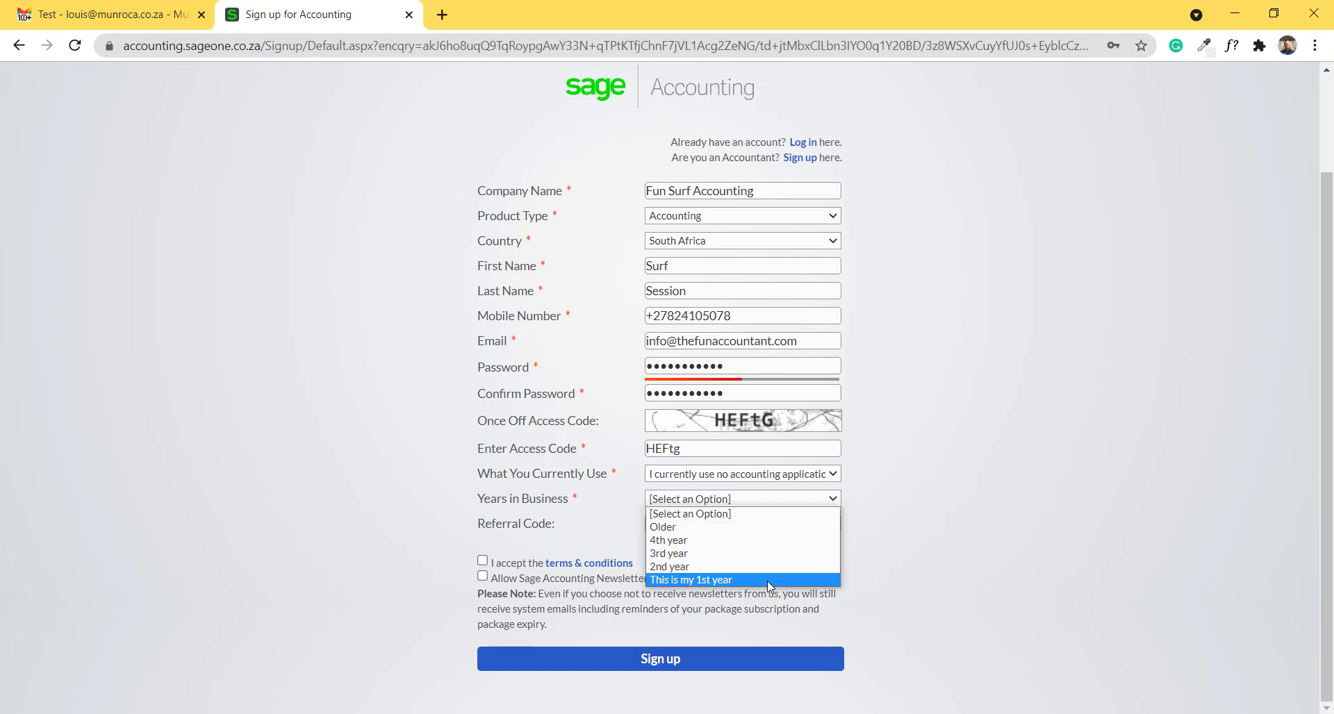
{"action": "left_click", "coordinate": [691, 580]}
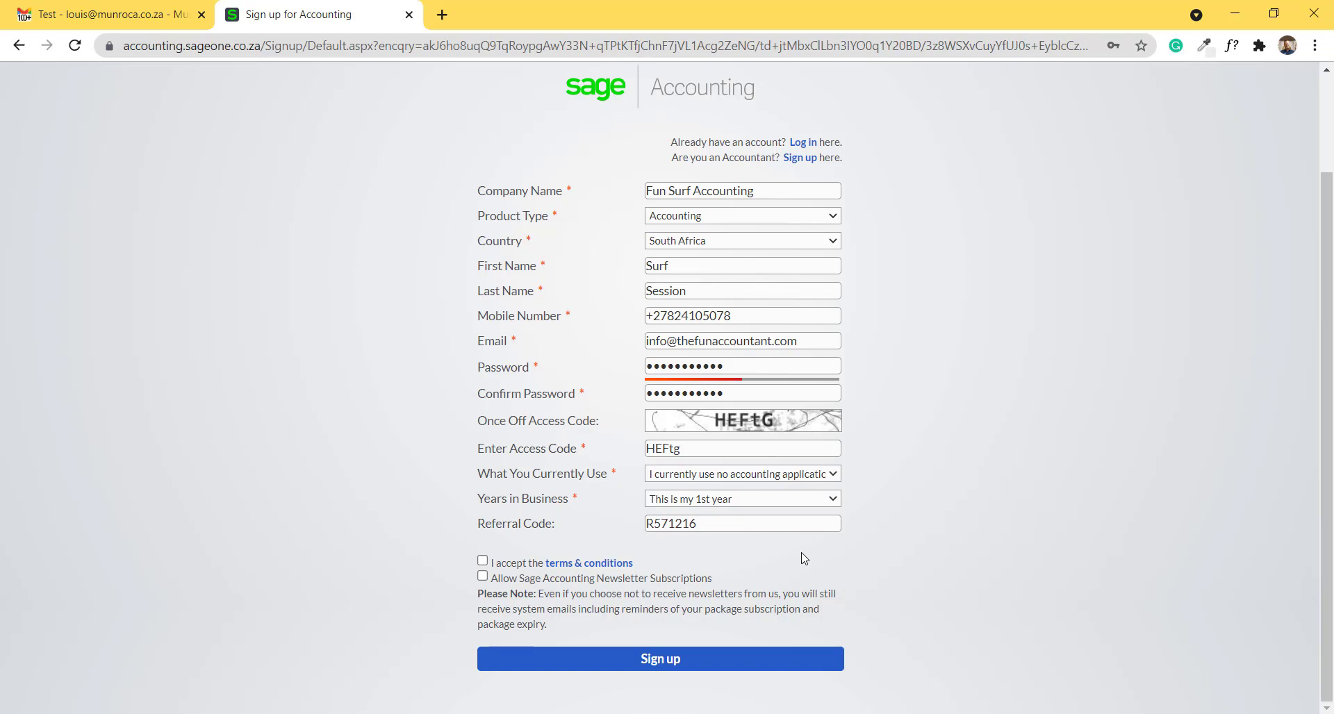
{"action": "mouse_move", "coordinate": [775, 553]}
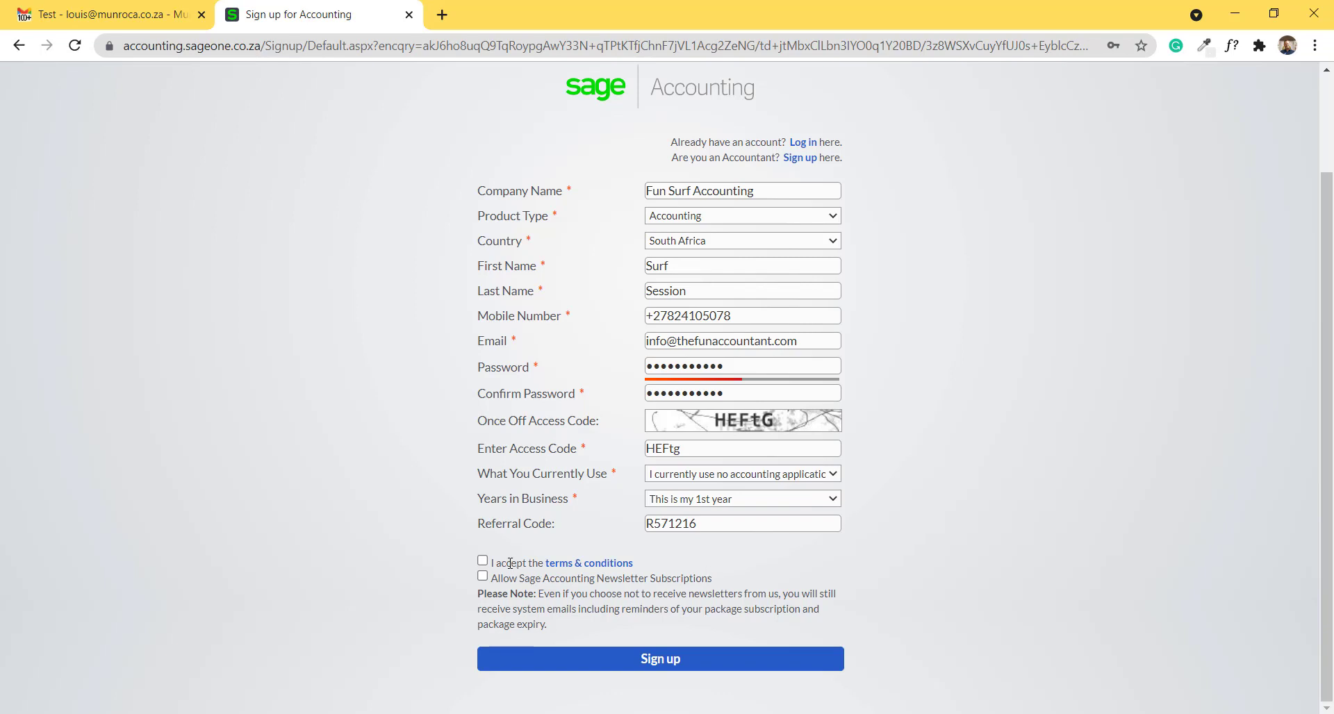
{"action": "left_click", "coordinate": [482, 560]}
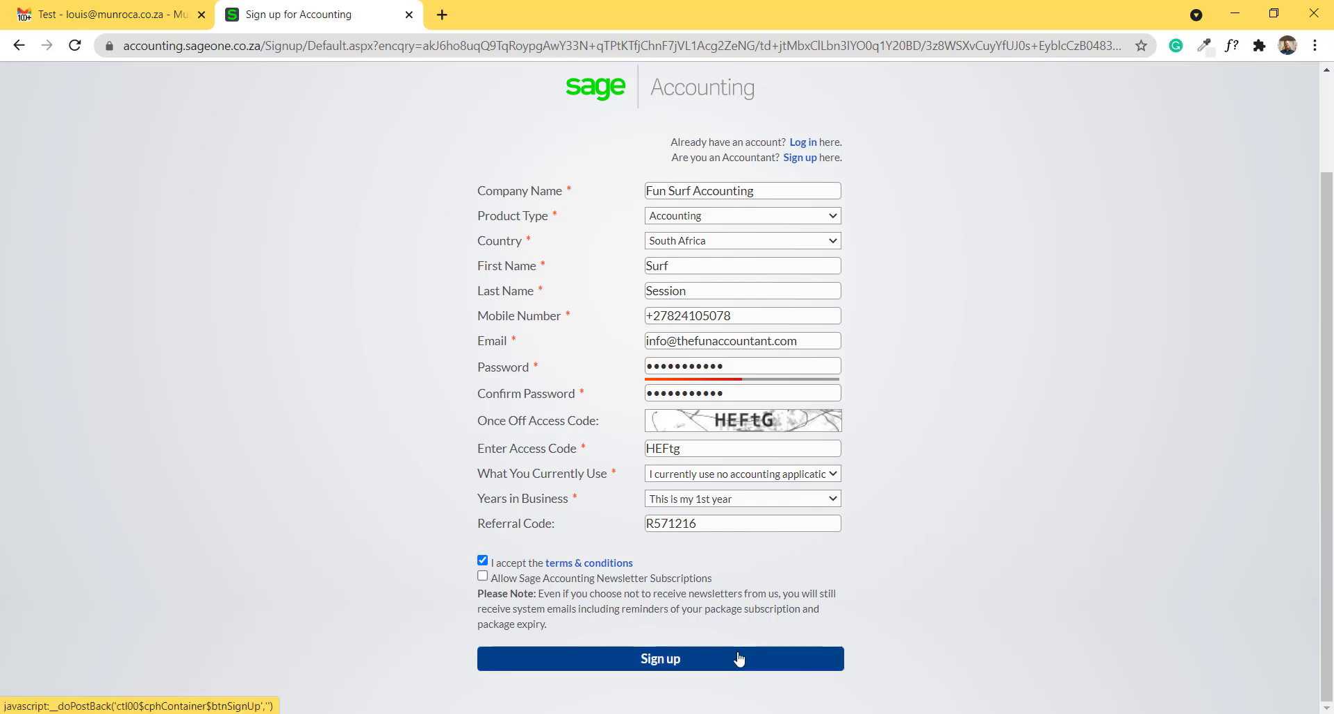
Submit the completed sign-up with terms accepted, reaching the one-time PIN prompt.
{"action": "left_click", "coordinate": [659, 658]}
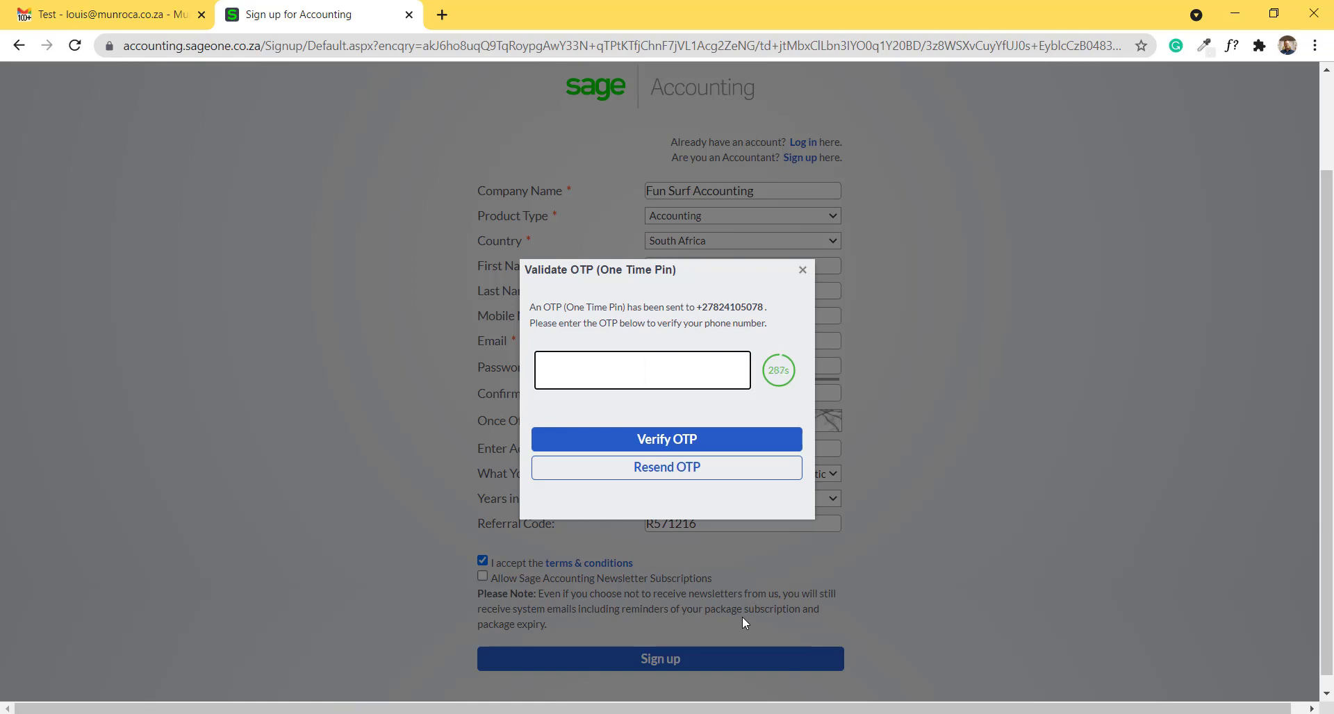
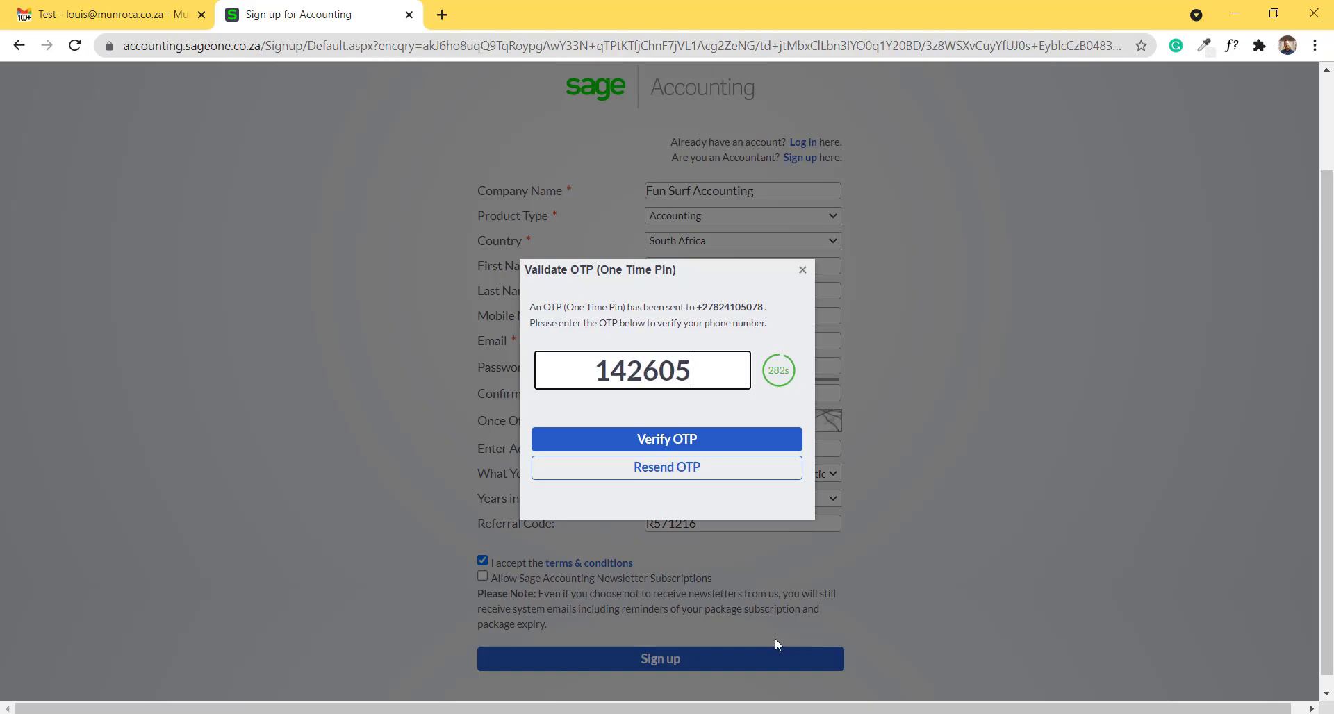
{"action": "left_click", "coordinate": [666, 440]}
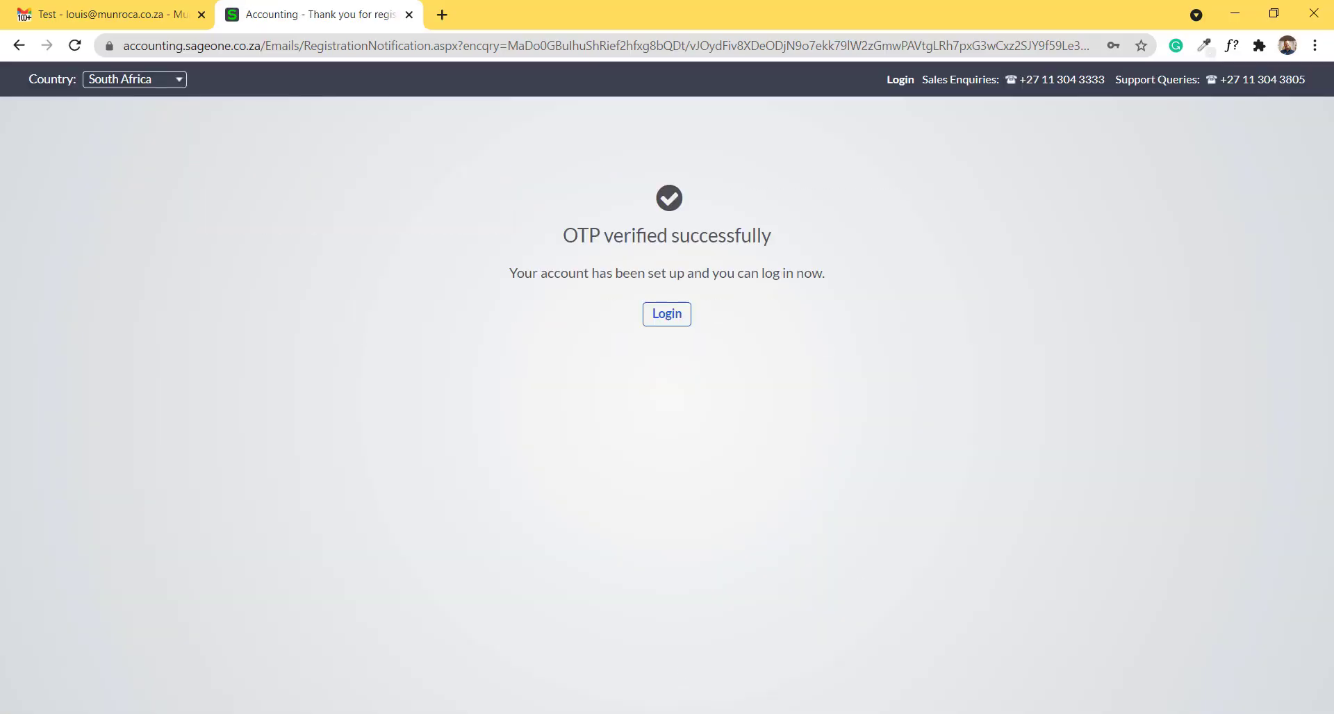
{"action": "mouse_move", "coordinate": [1104, 392]}
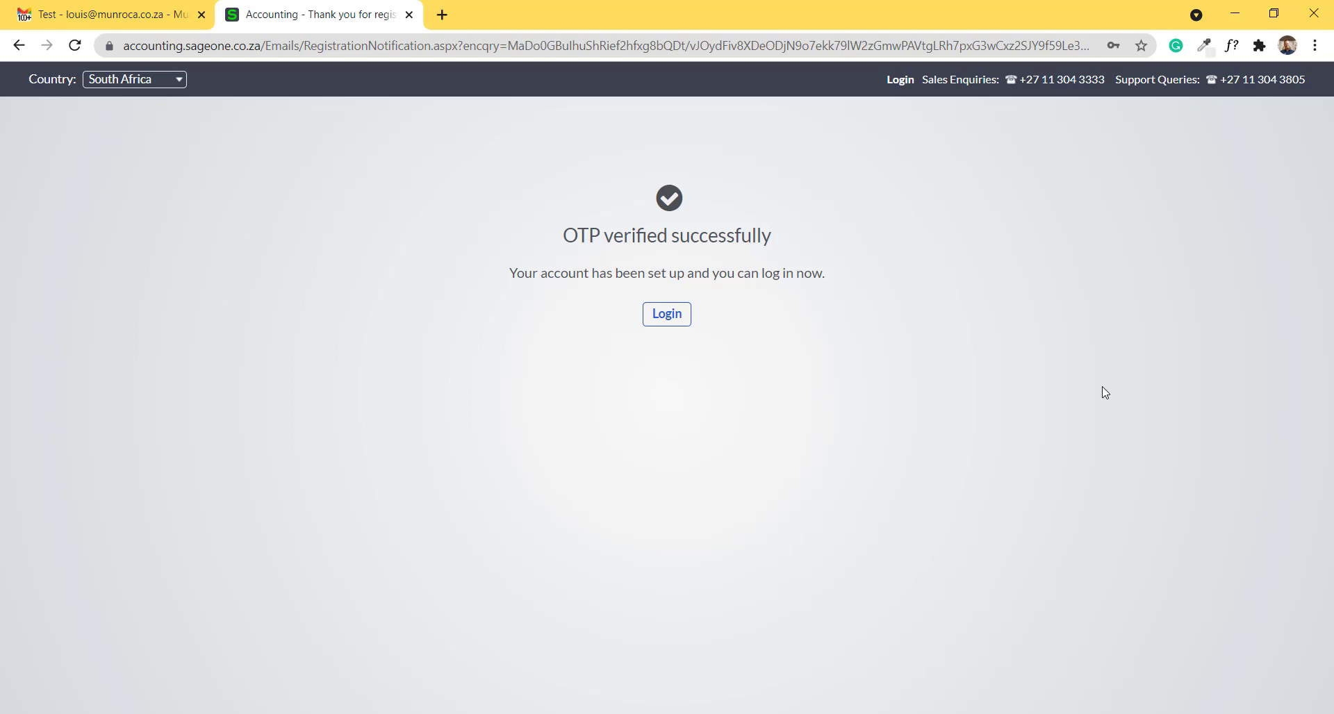
{"action": "mouse_move", "coordinate": [405, 323]}
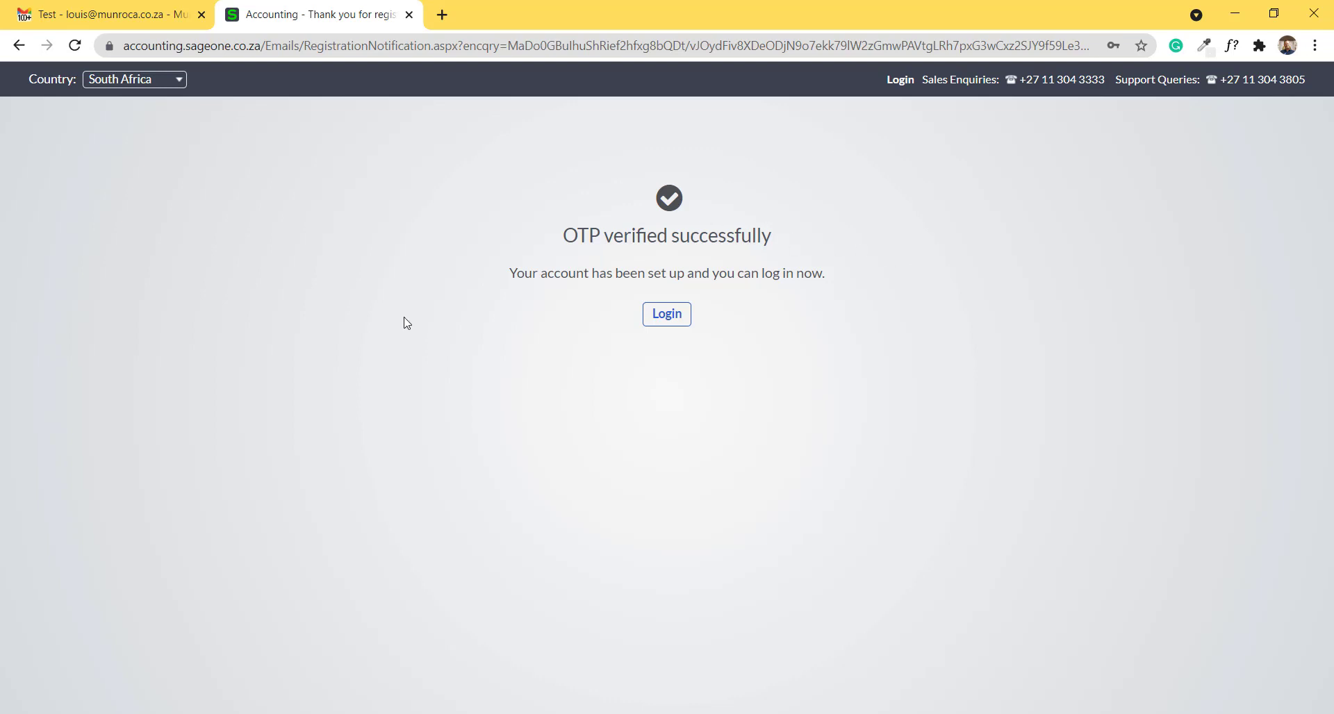
{"action": "mouse_move", "coordinate": [451, 161]}
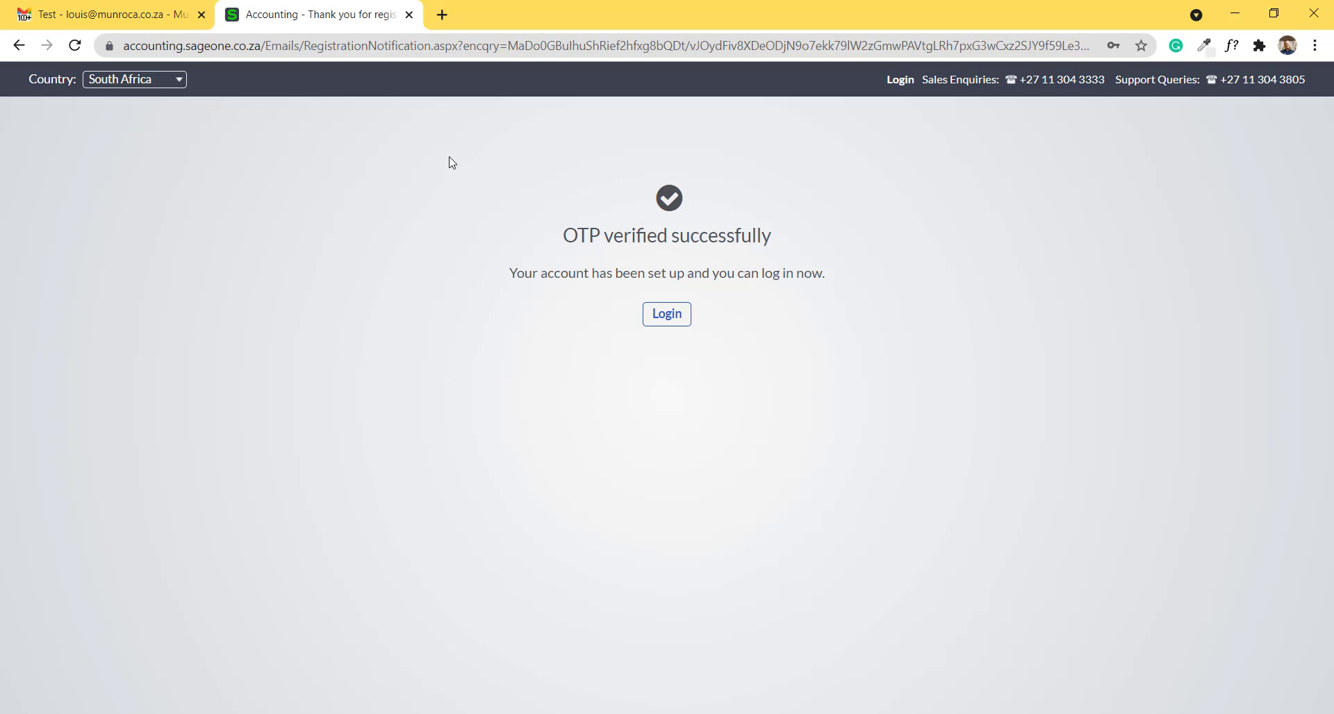
{"action": "mouse_move", "coordinate": [408, 191]}
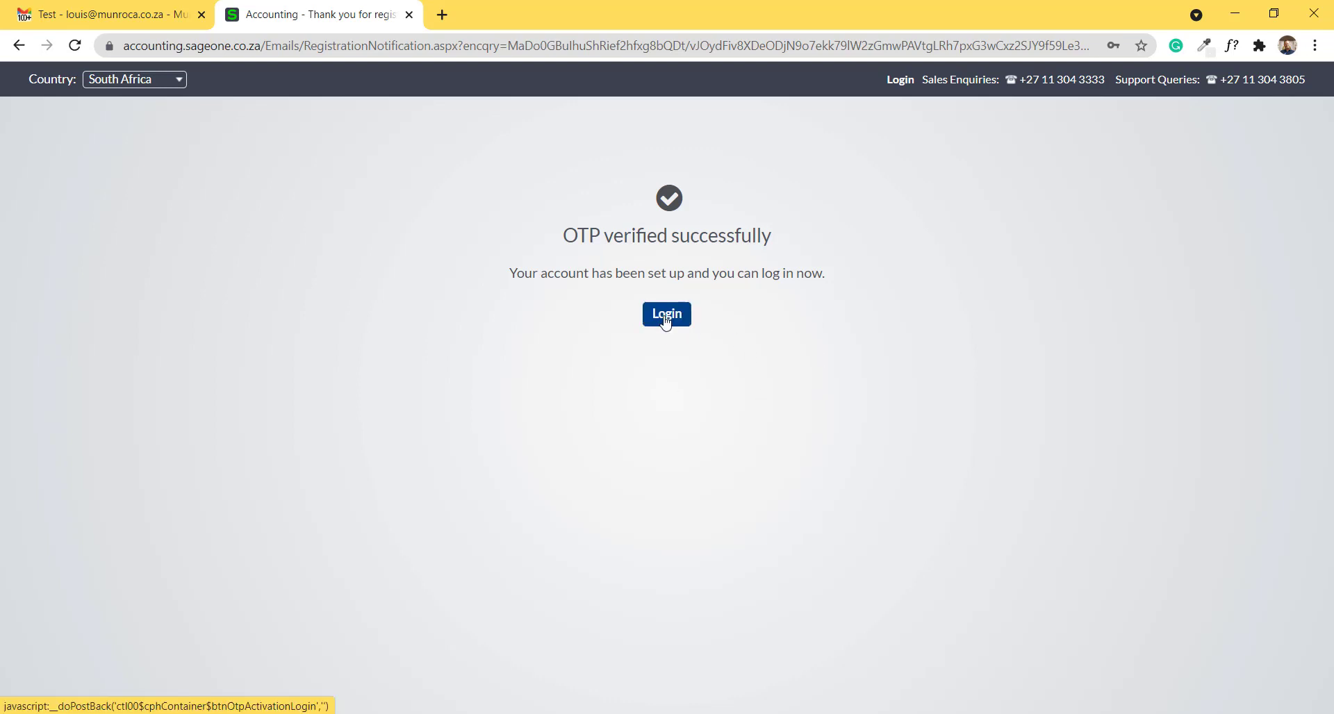
{"action": "left_click", "coordinate": [665, 314]}
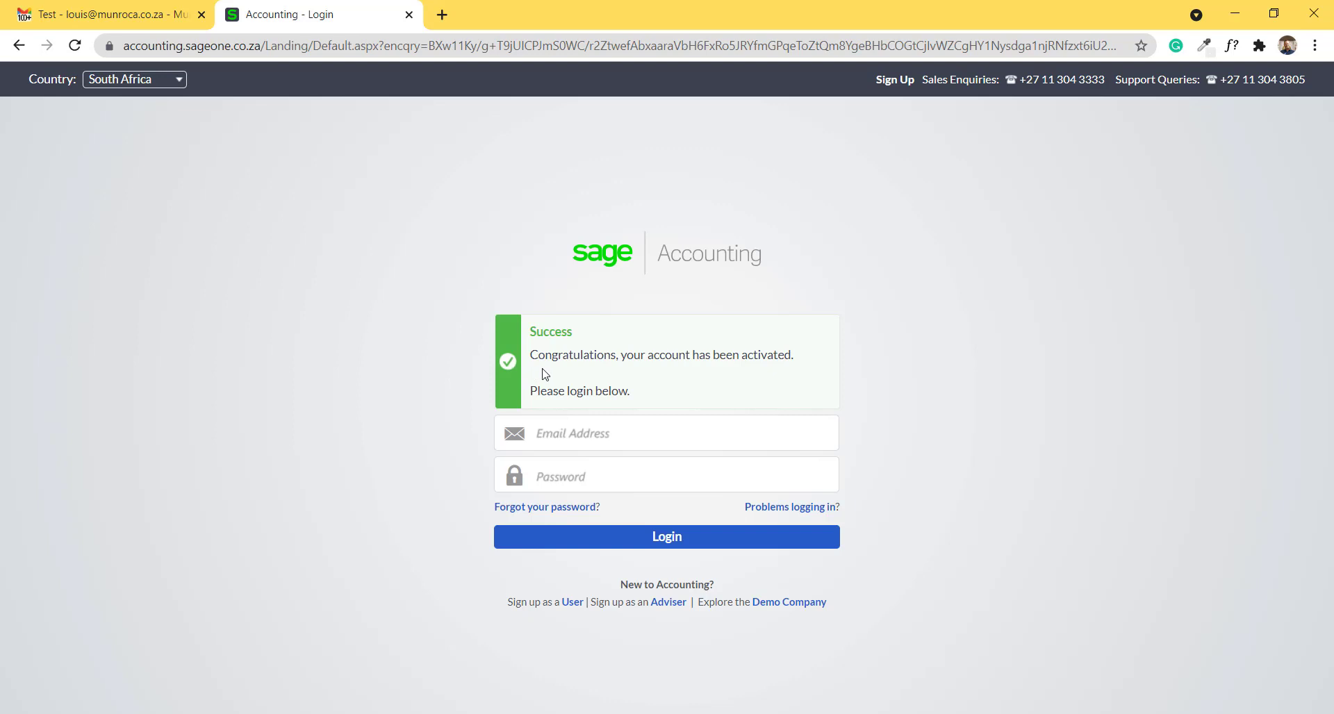
{"action": "mouse_move", "coordinate": [789, 425]}
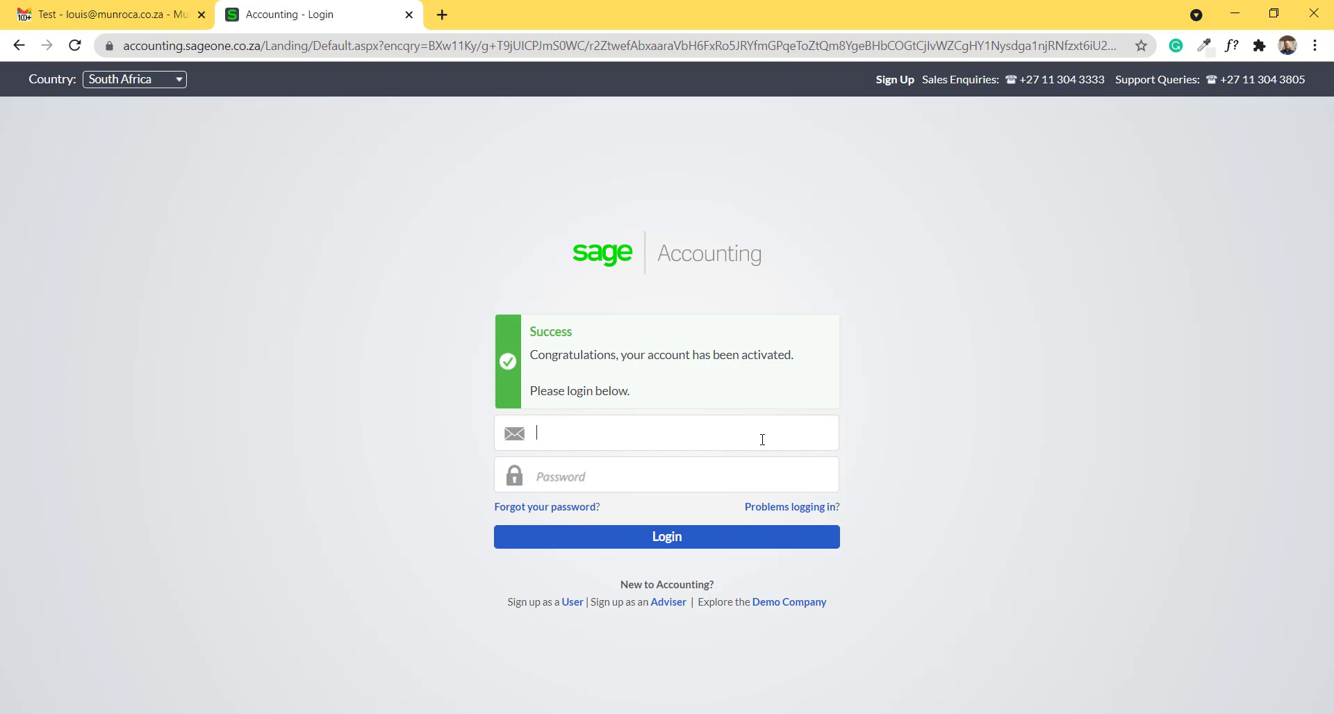
{"action": "type", "text": "info"}
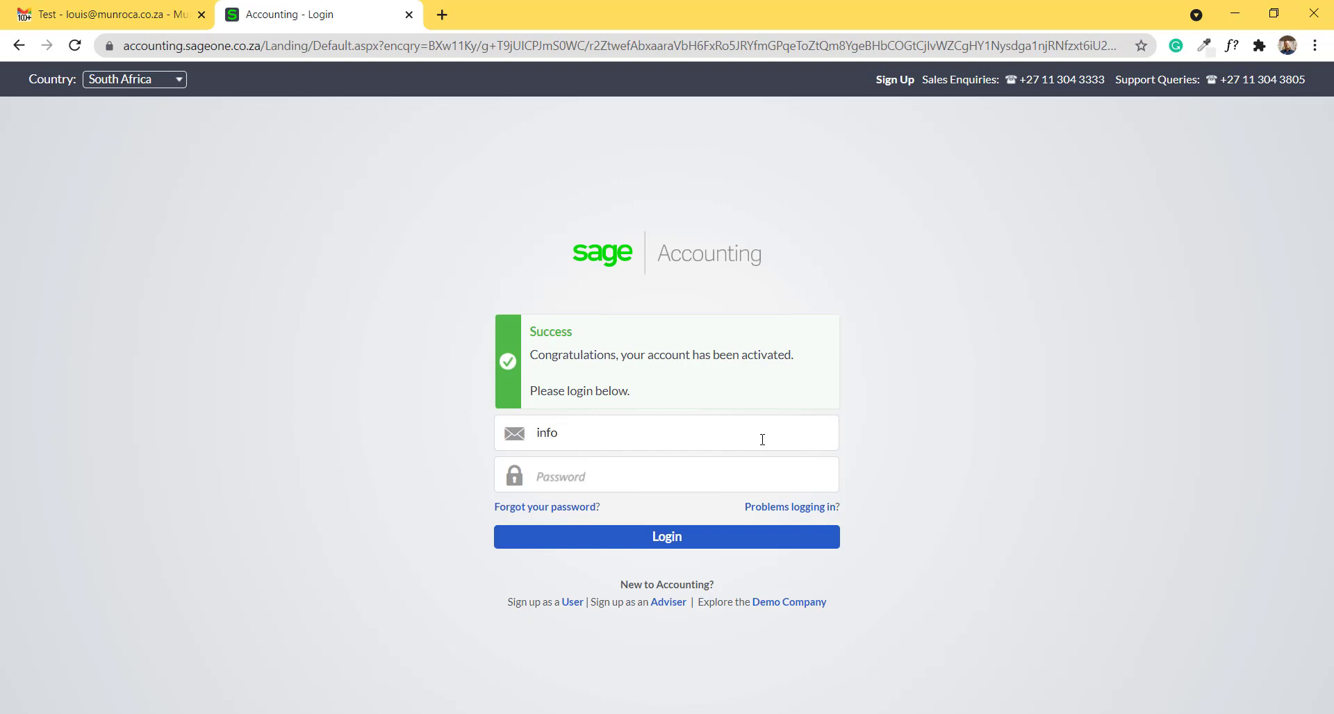
{"action": "left_click", "coordinate": [637, 432]}
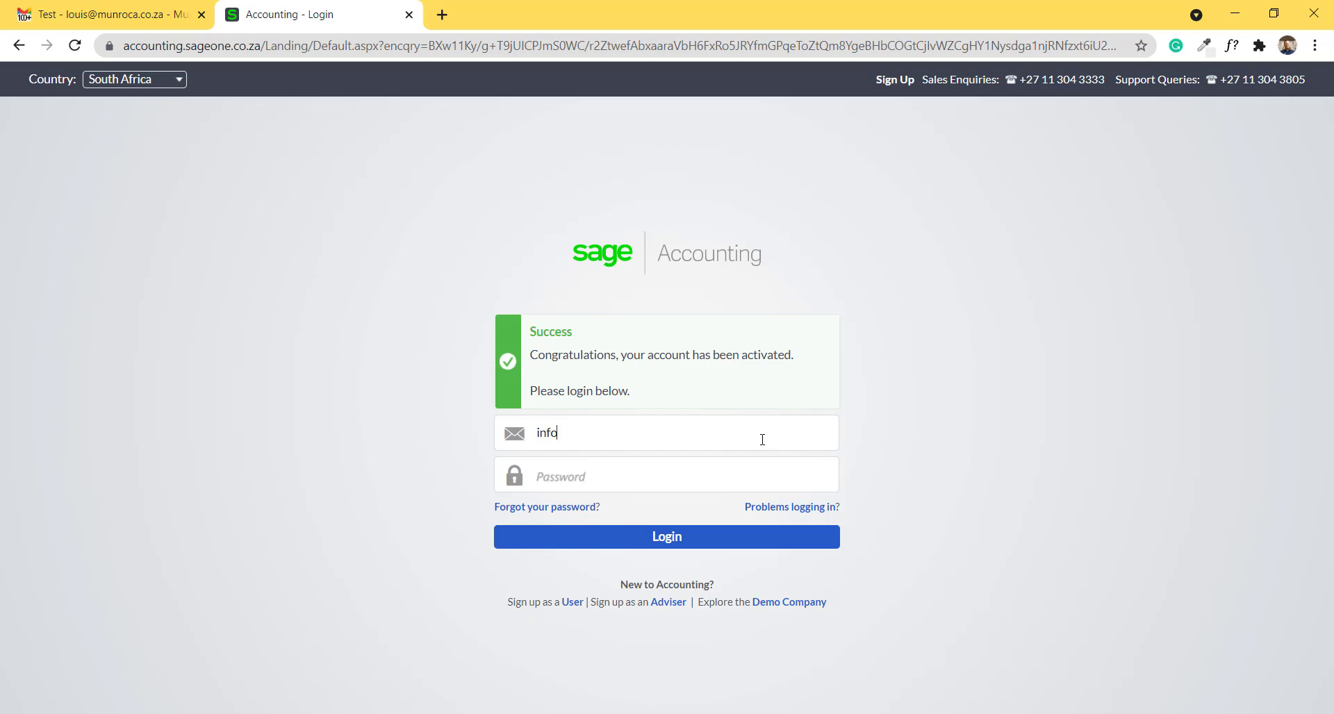
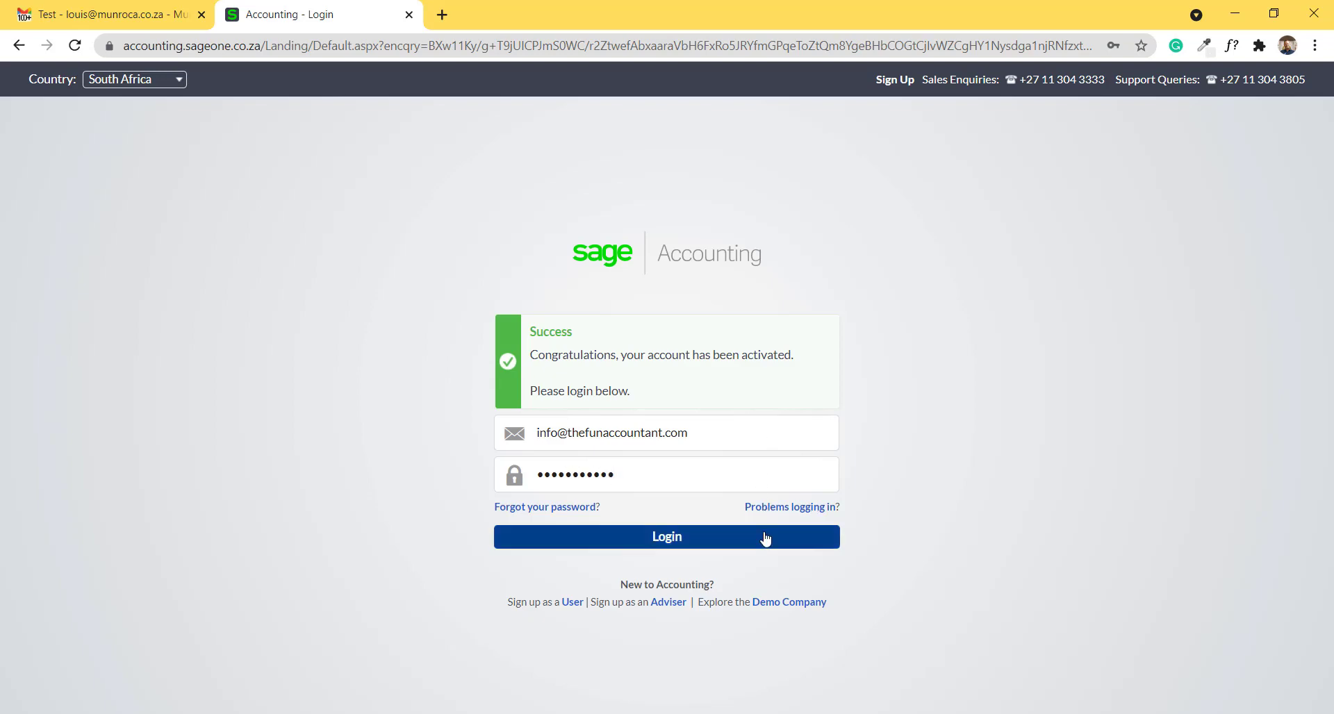
{"action": "left_click", "coordinate": [666, 536]}
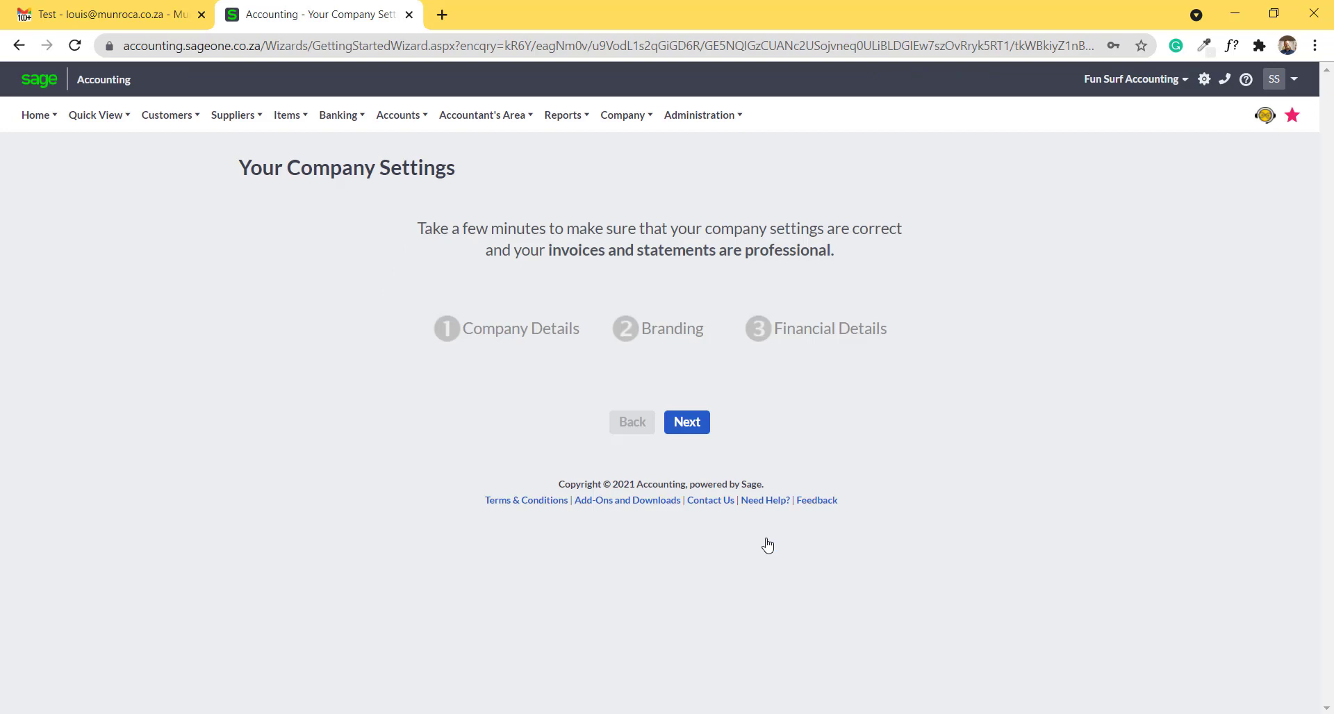
{"action": "mouse_move", "coordinate": [873, 528]}
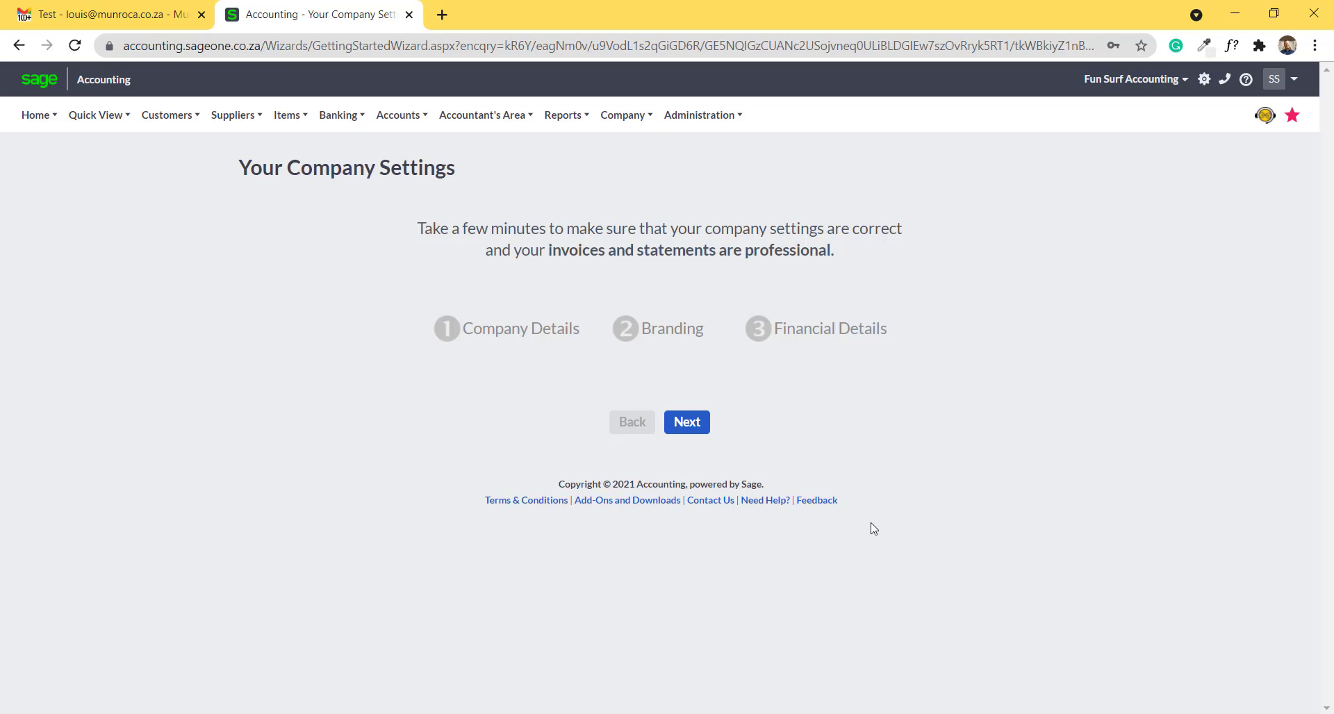
{"action": "mouse_move", "coordinate": [584, 243]}
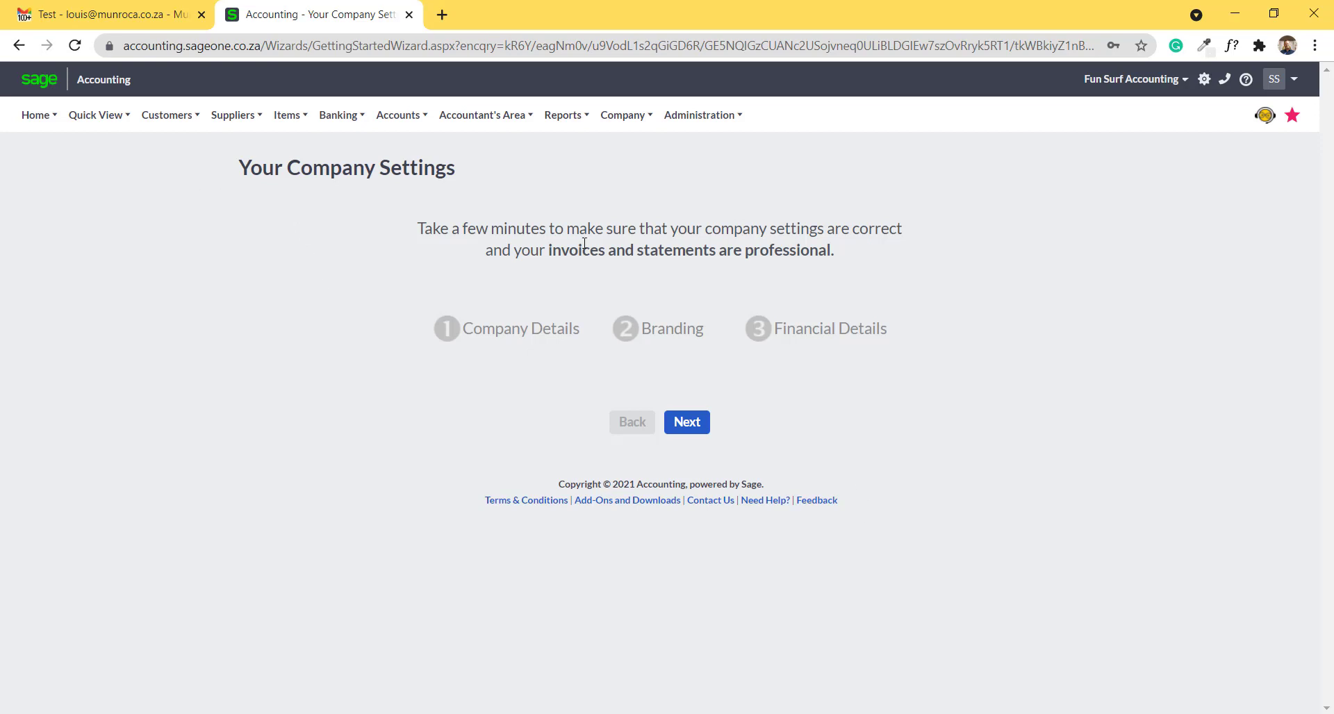
{"action": "mouse_move", "coordinate": [376, 199]}
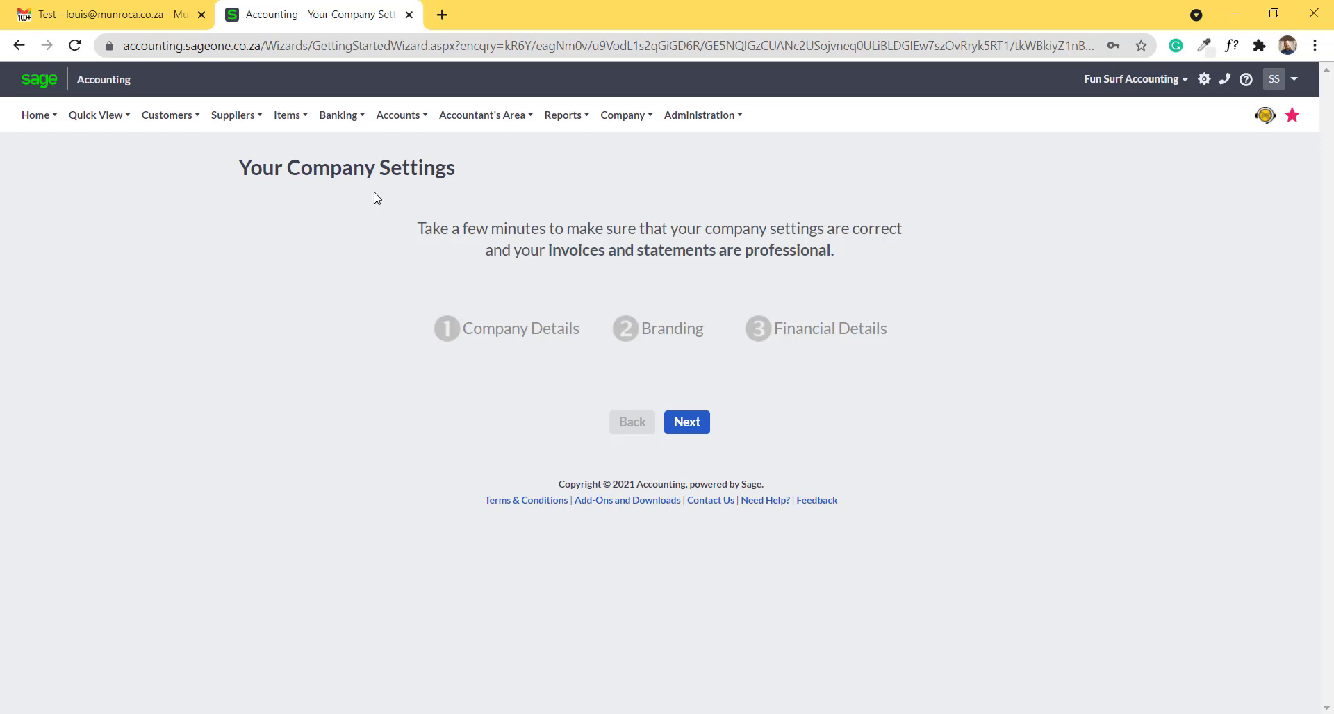
{"action": "mouse_move", "coordinate": [971, 229]}
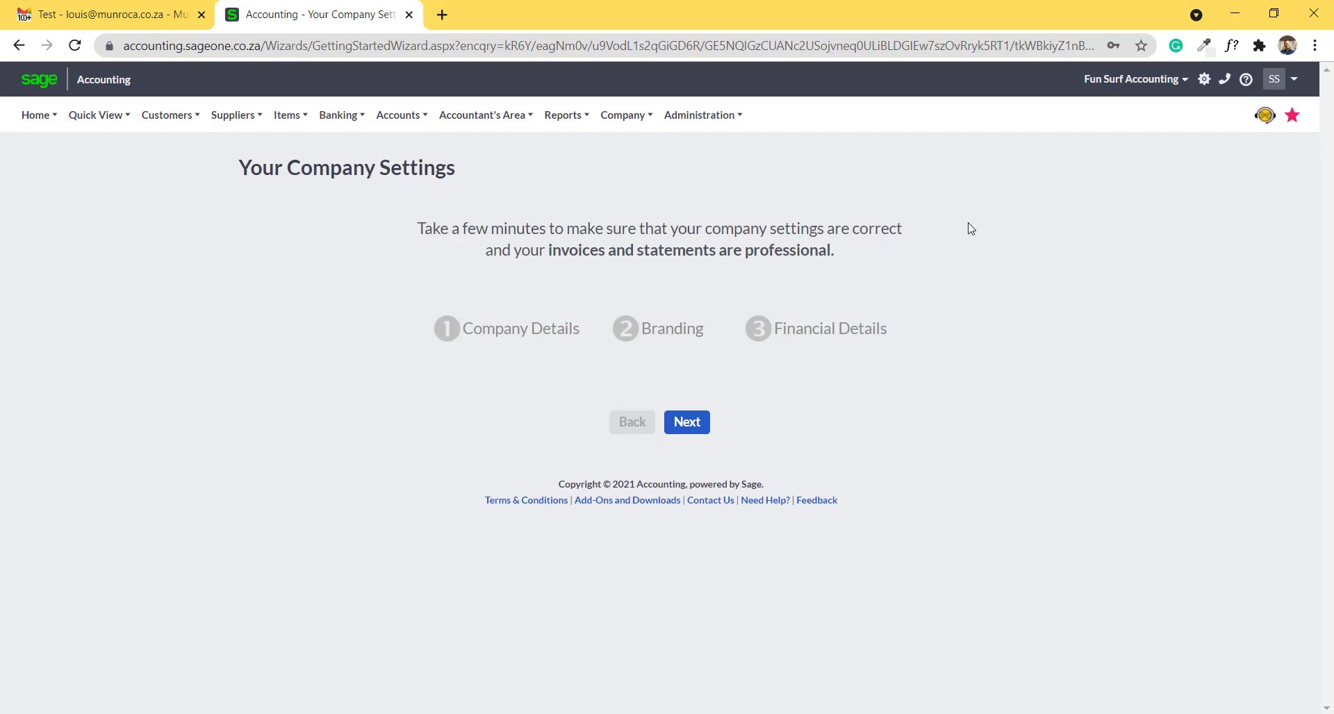